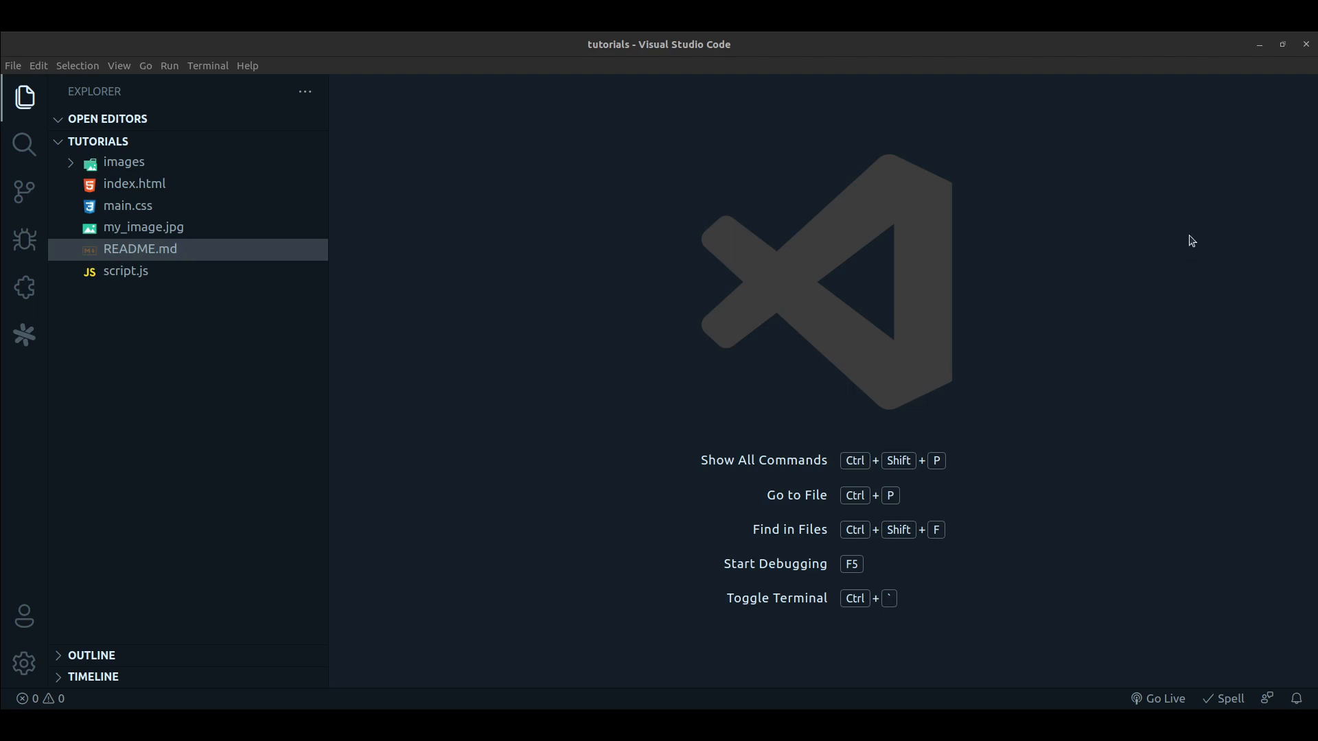
{"action": "mouse_move", "coordinate": [1185, 246]}
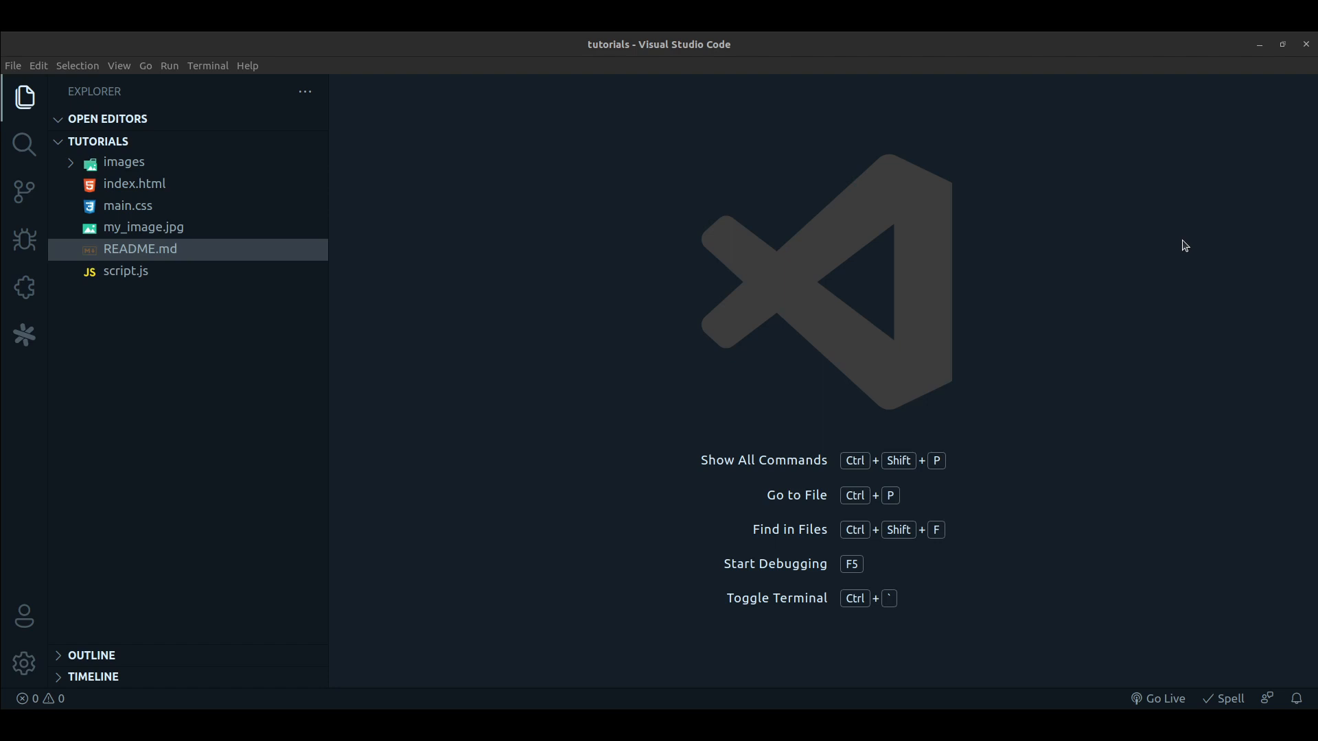
{"action": "mouse_move", "coordinate": [1185, 237]}
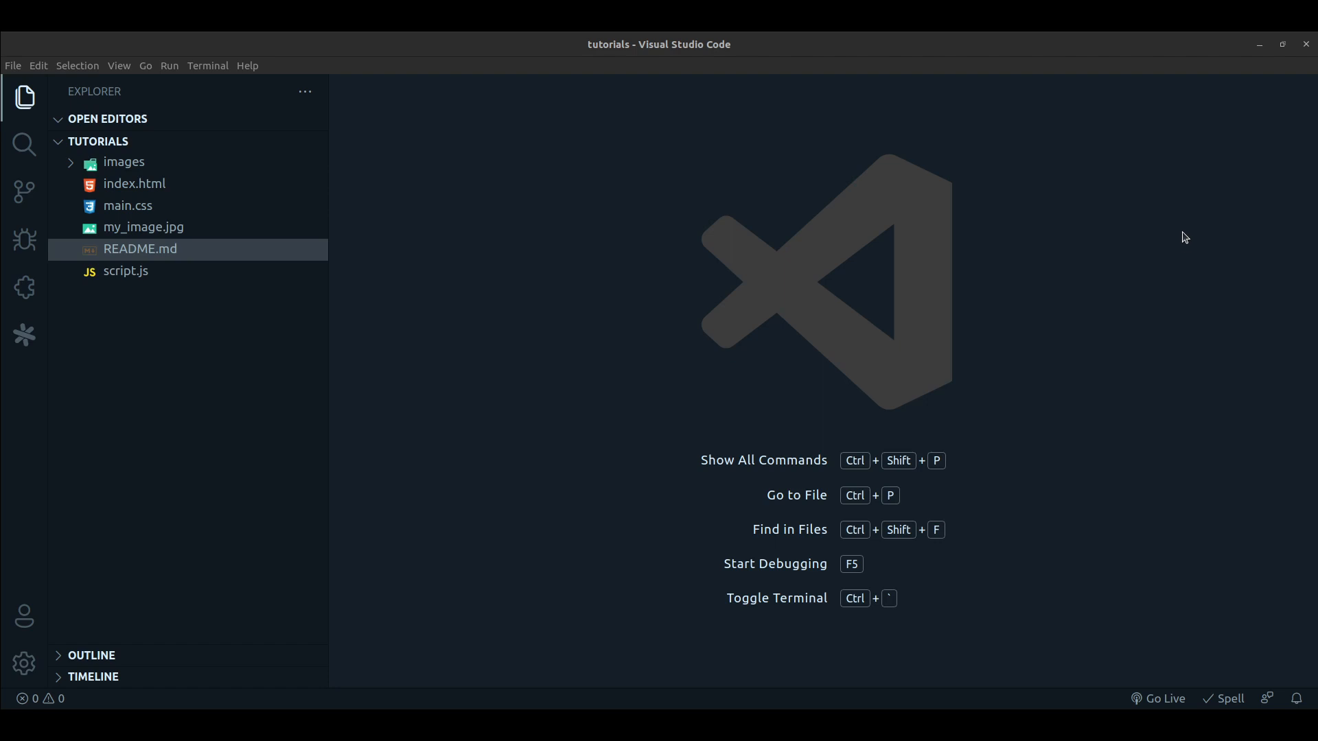
{"action": "mouse_move", "coordinate": [633, 220]}
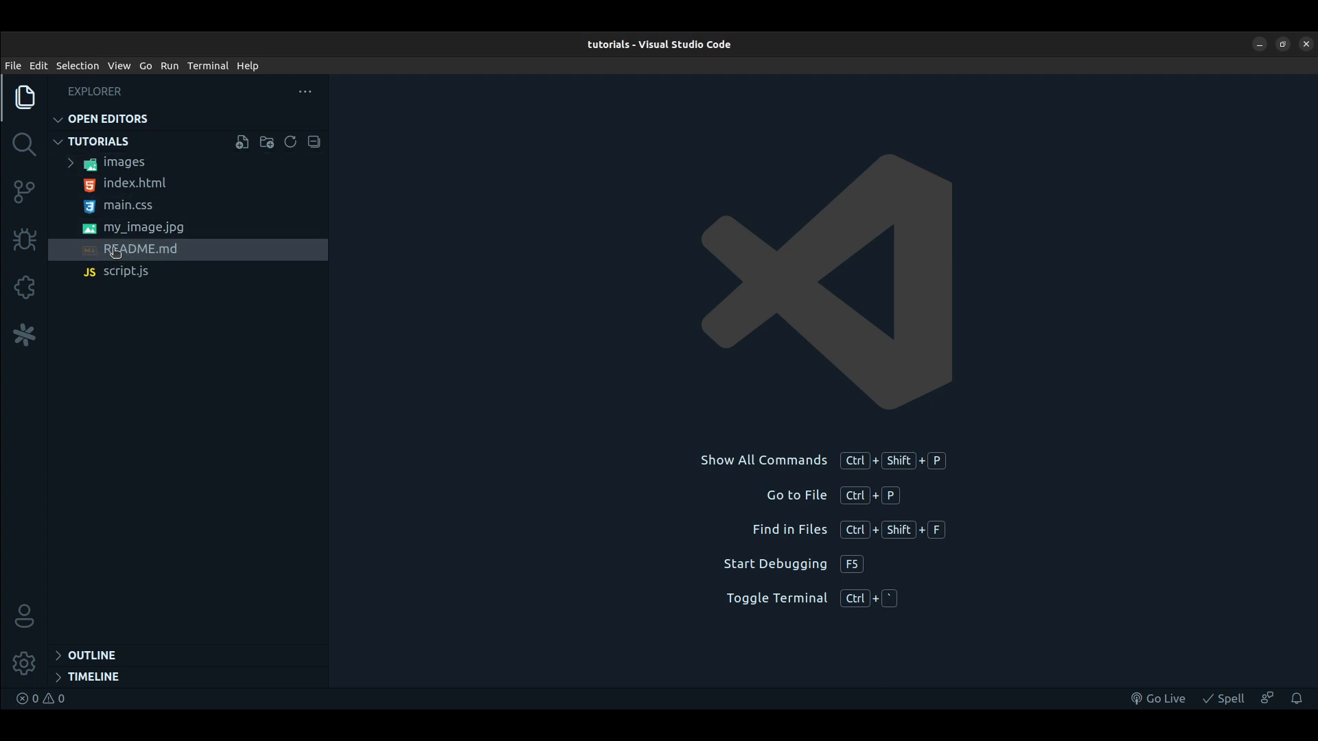
{"action": "mouse_move", "coordinate": [118, 256]}
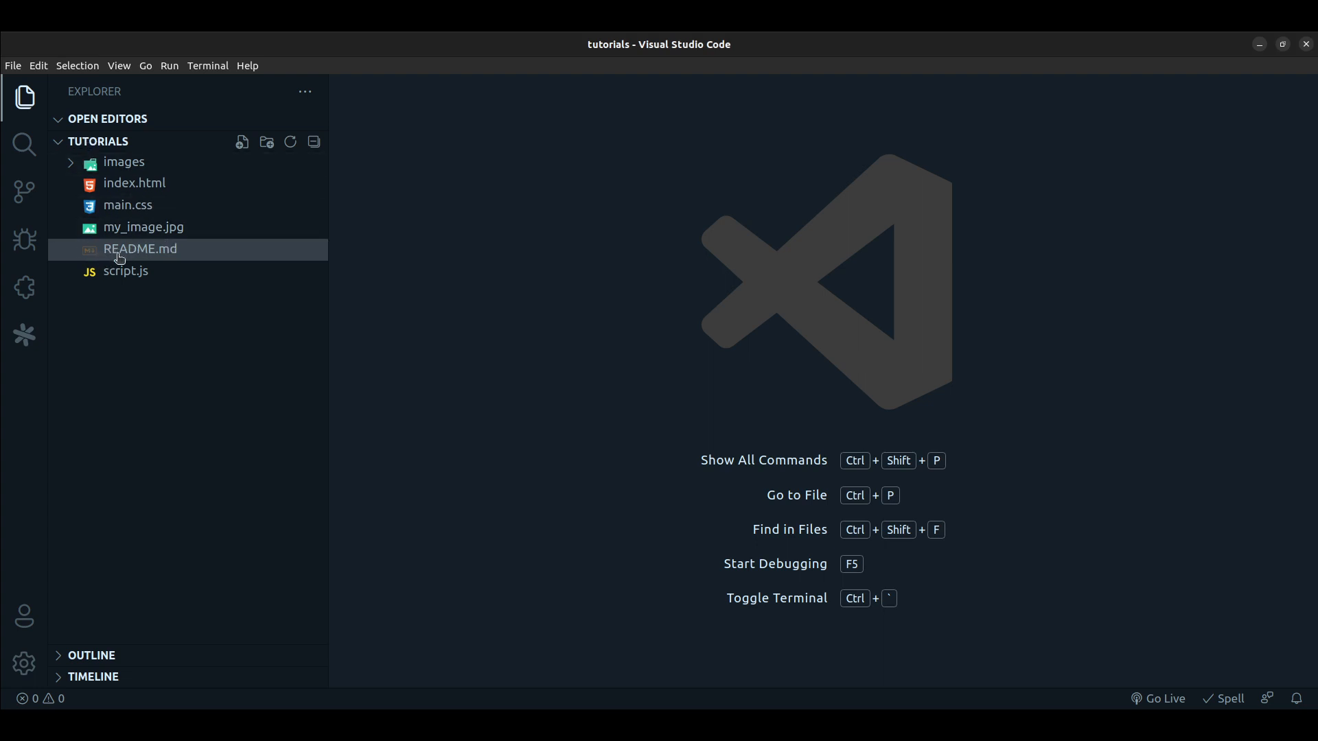
{"action": "mouse_move", "coordinate": [120, 219]}
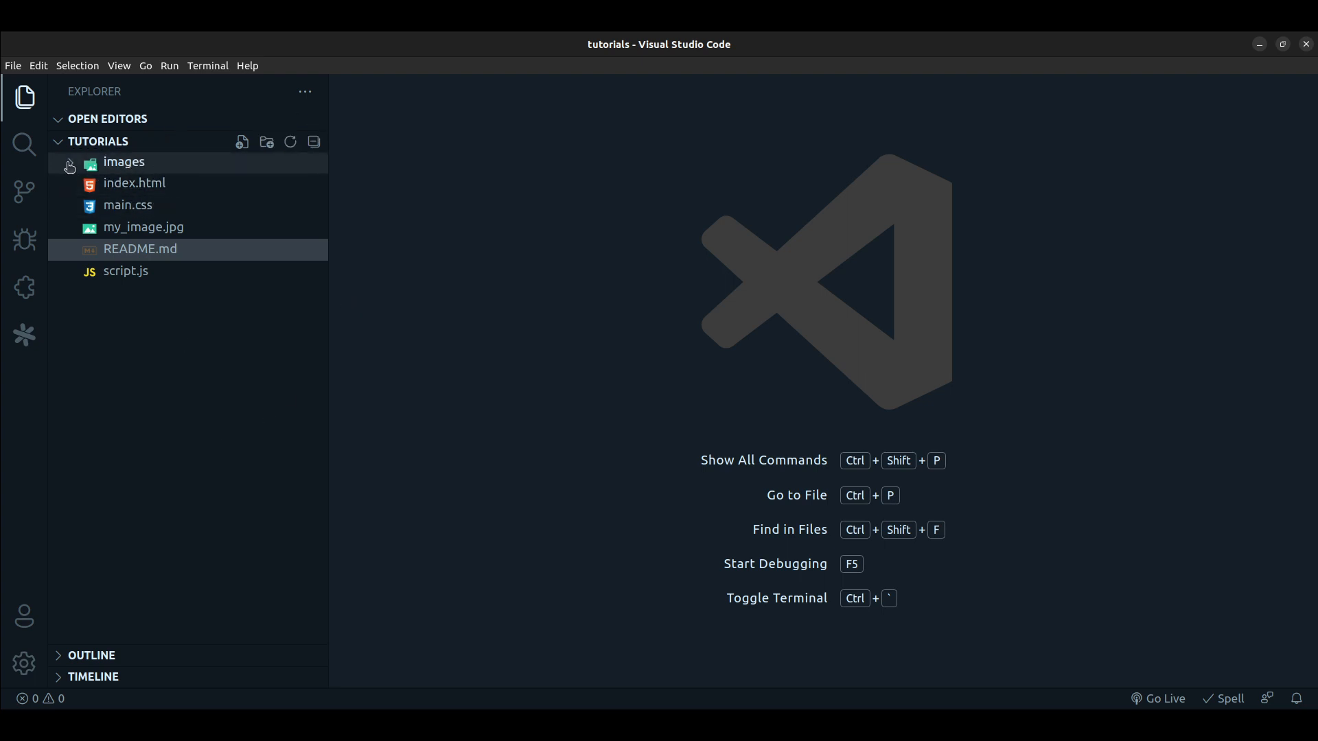
- Open README.md from the Explorer and type ![Server Room]( on line 1
{"action": "left_click", "coordinate": [123, 162]}
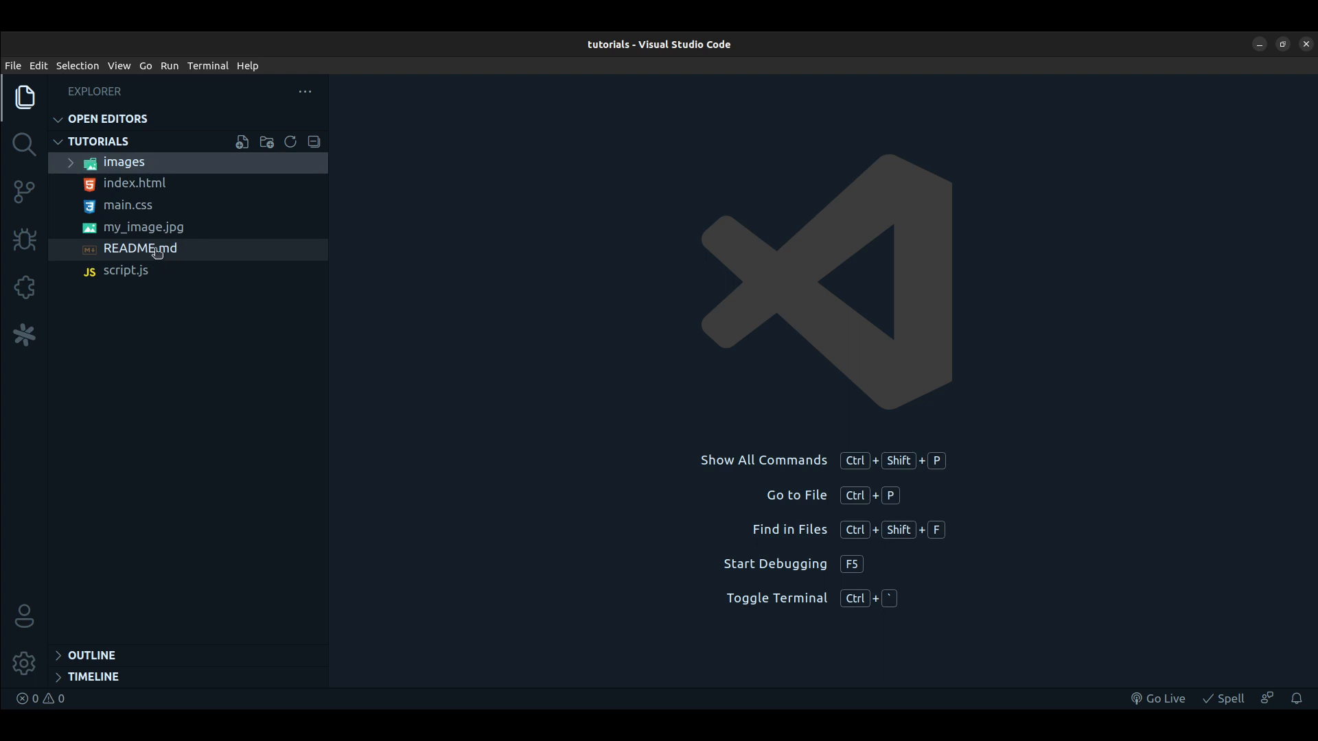
{"action": "double_click", "coordinate": [139, 248]}
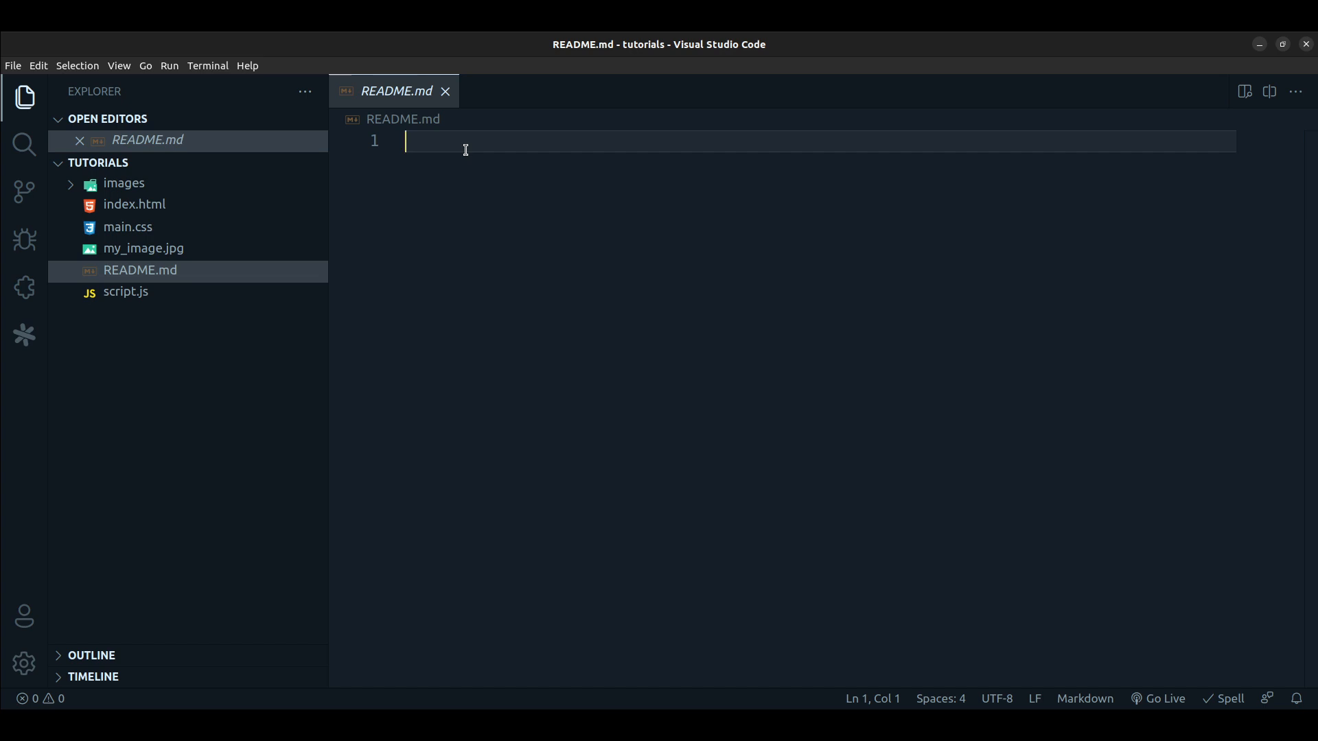
{"action": "type", "text": "!"}
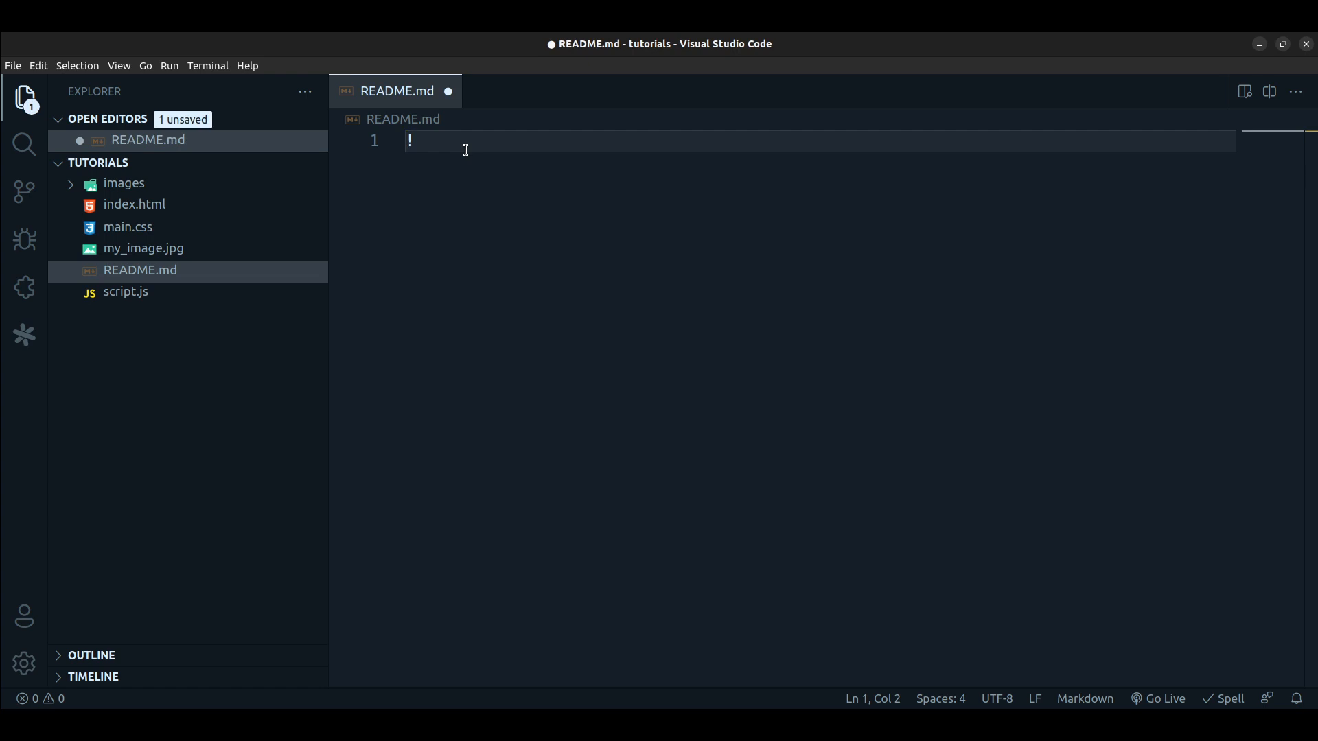
{"action": "type", "text": "["}
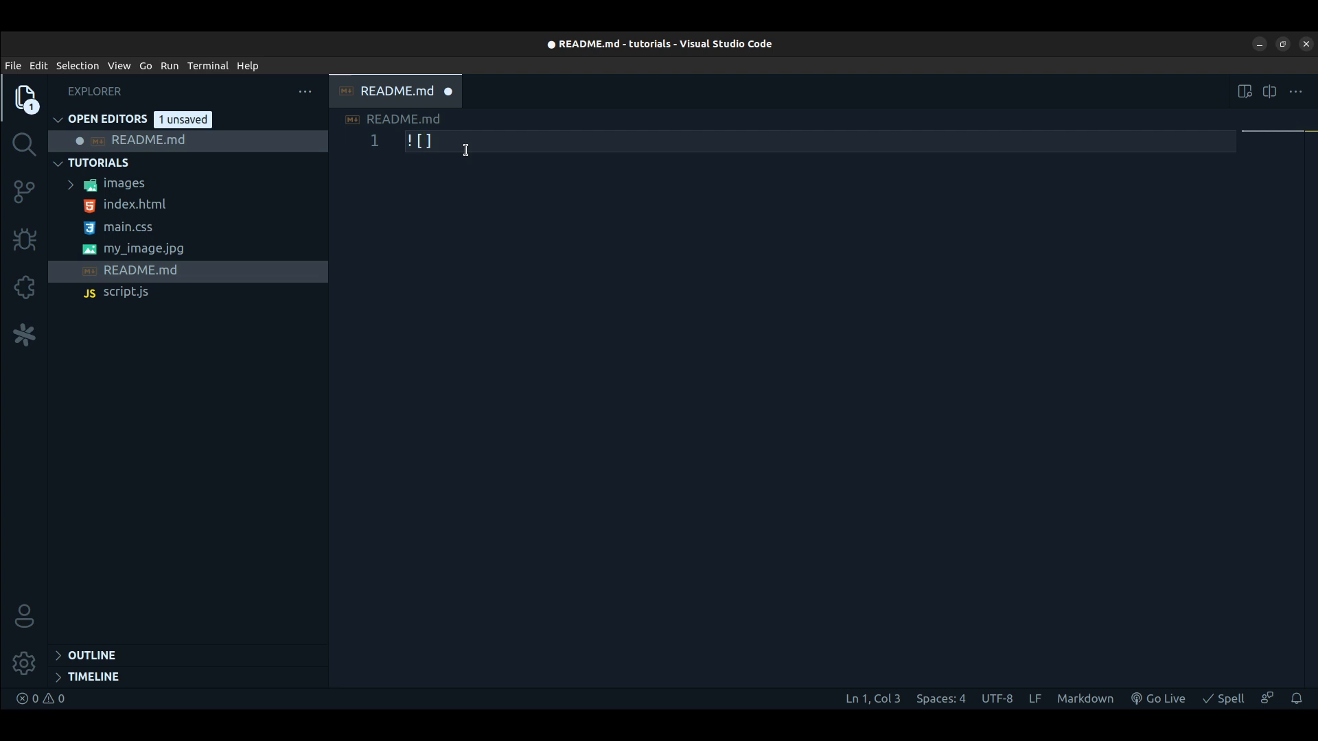
{"action": "type", "text": "Server R"}
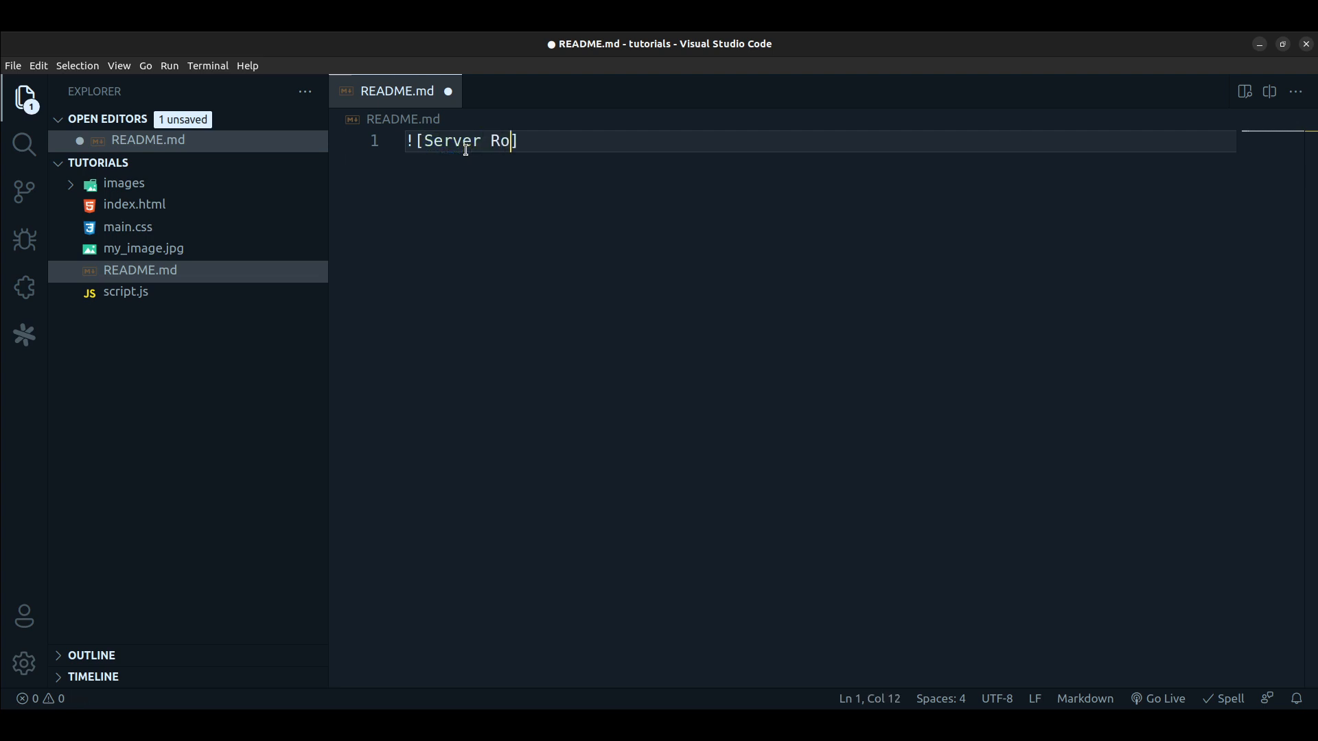
{"action": "type", "text": "om]"}
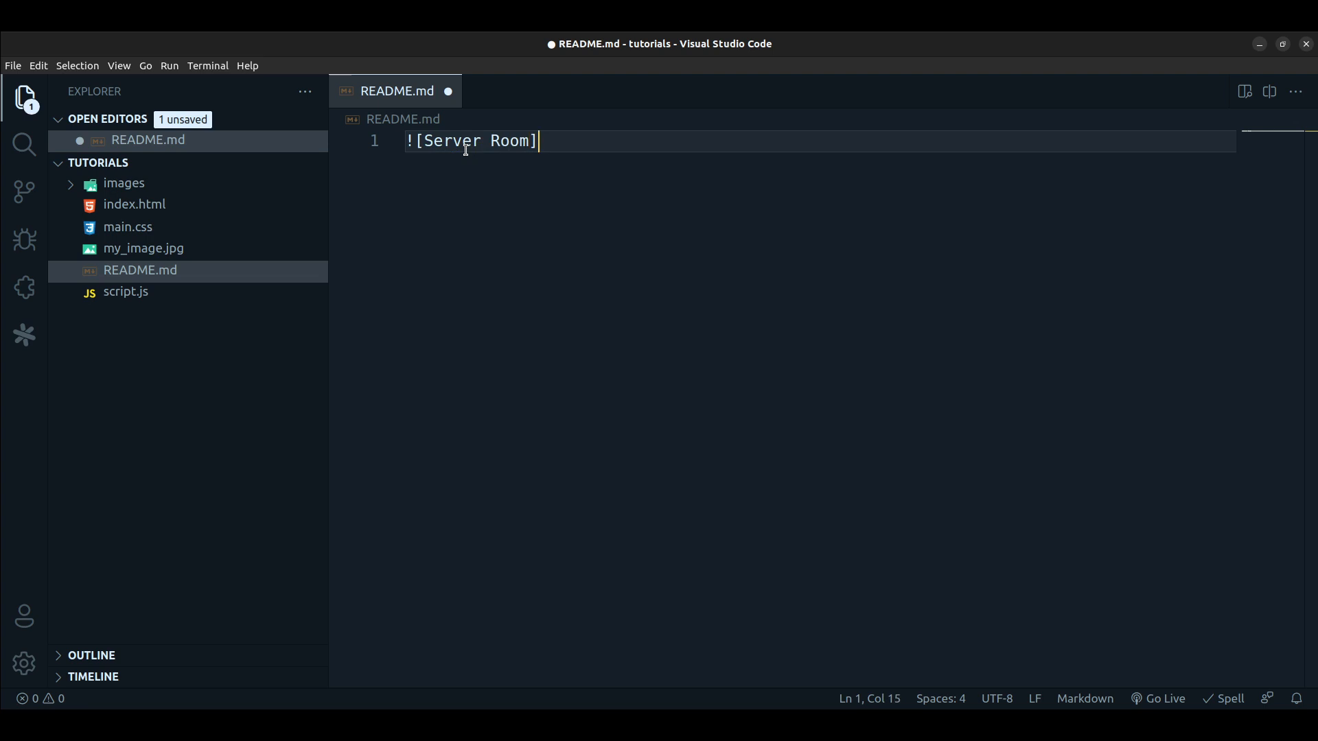
{"action": "type", "text": "("}
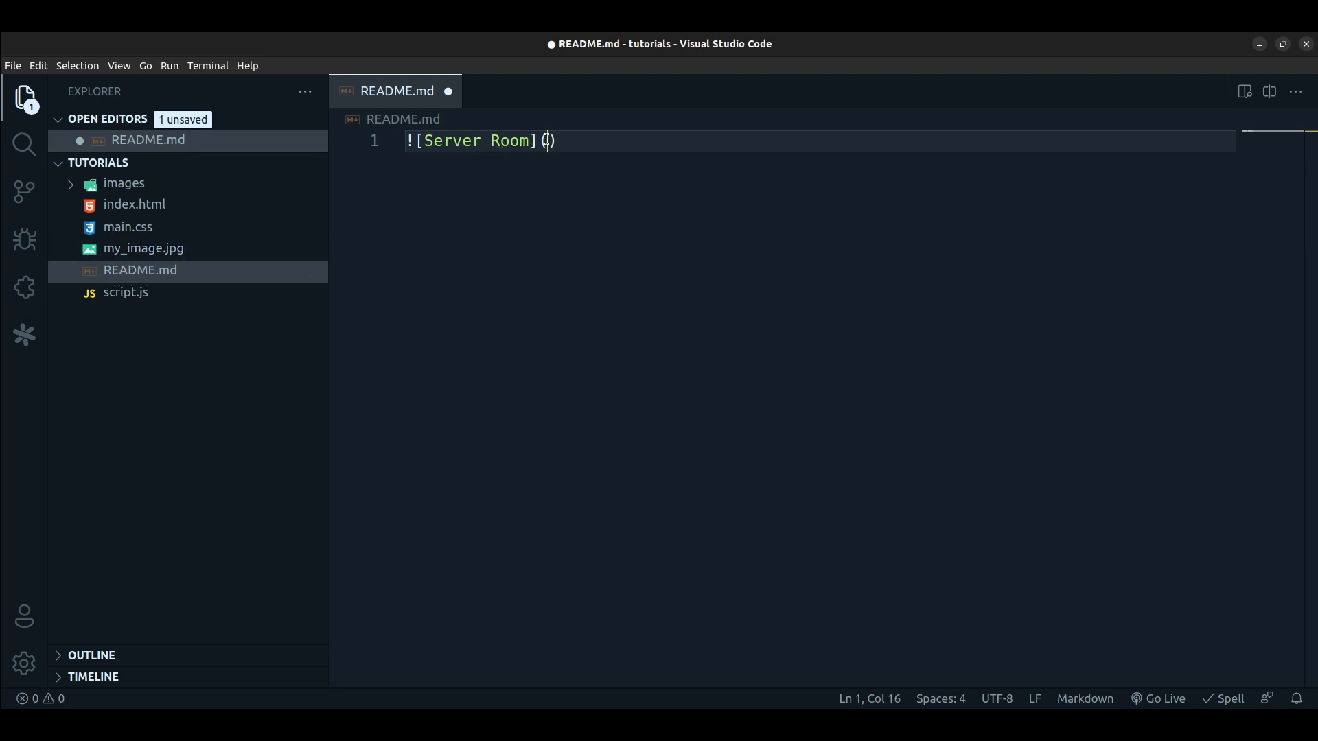
- Fill the parentheses with my_image.jpg and the quoted title "Woman near servers"
{"action": "type", "text": "my"}
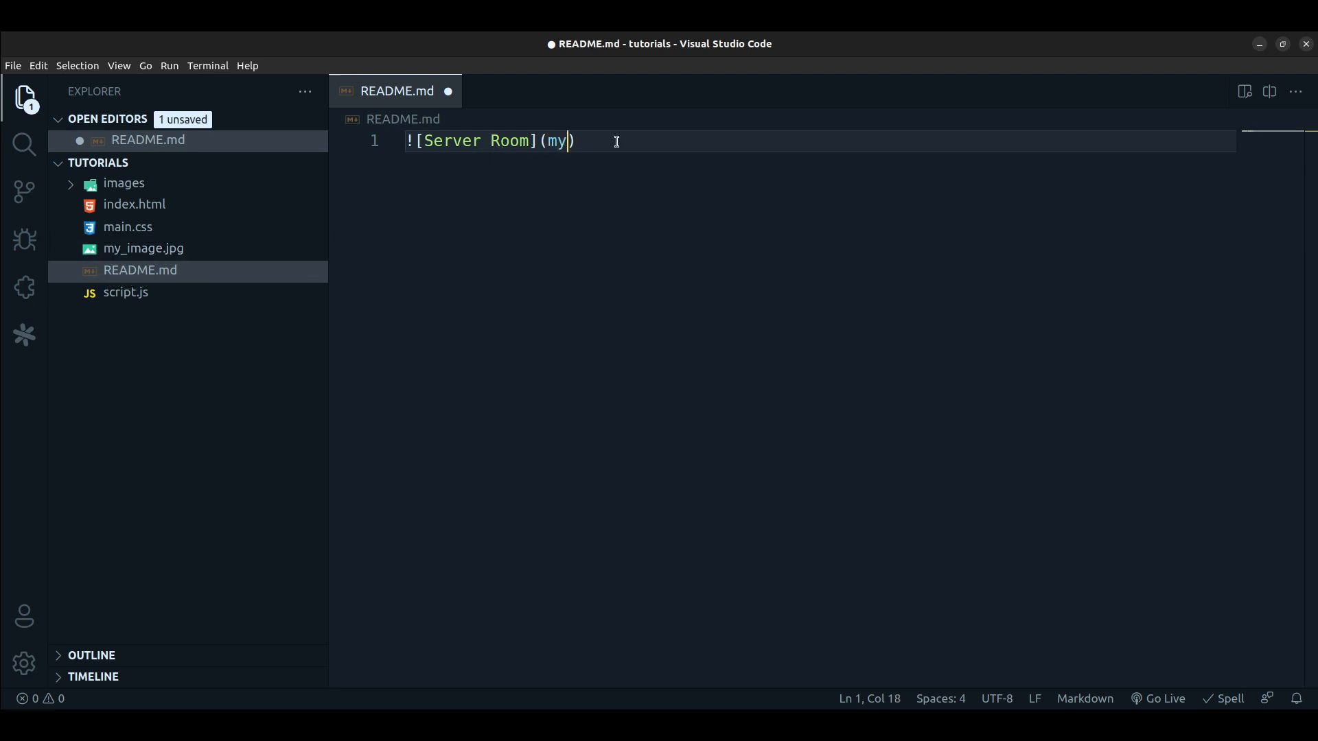
{"action": "type", "text": "_image"}
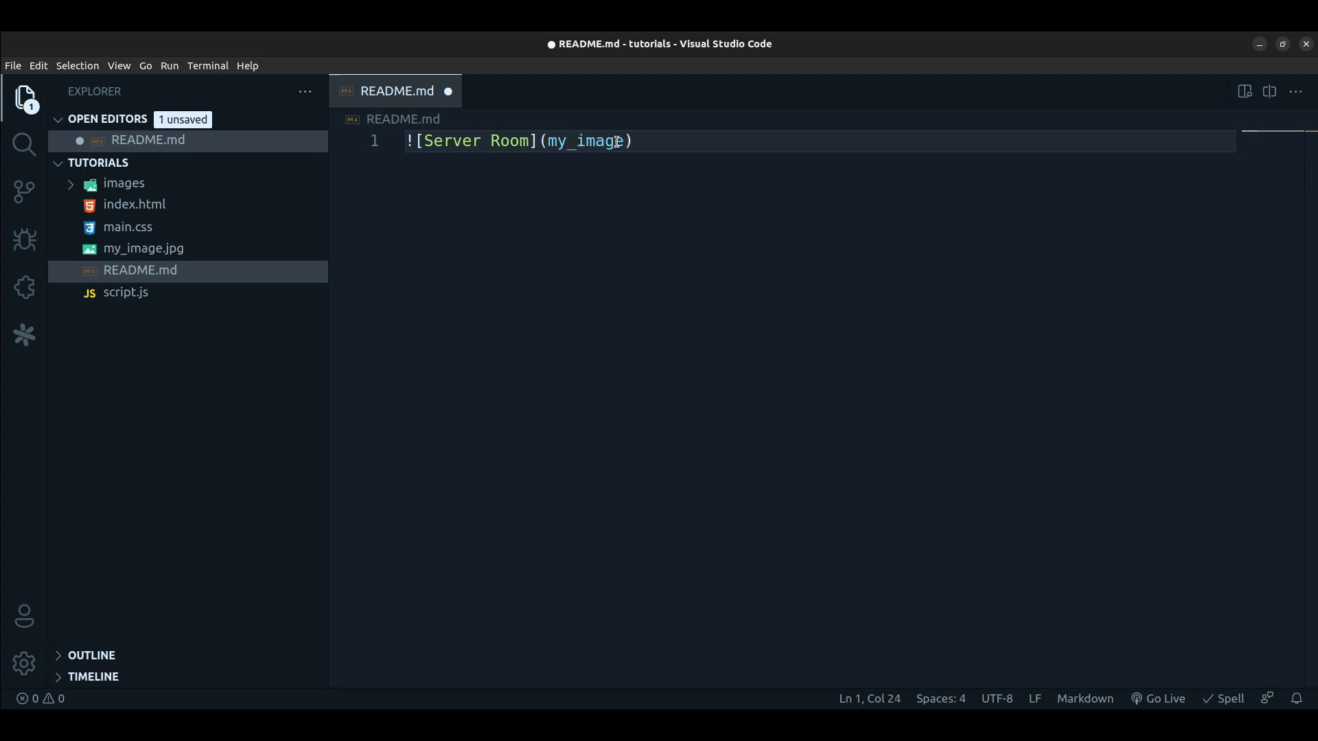
{"action": "type", "text": ".jpg"}
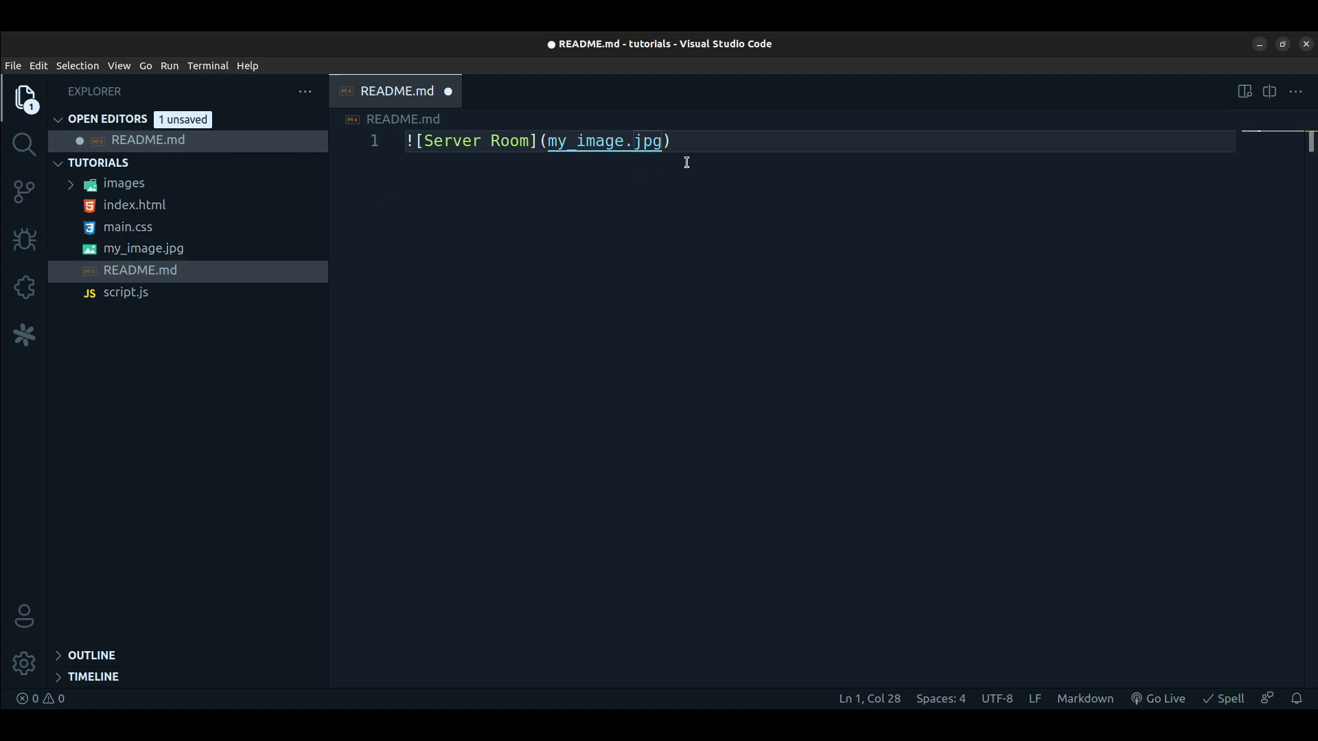
{"action": "type", "text": "\" \""}
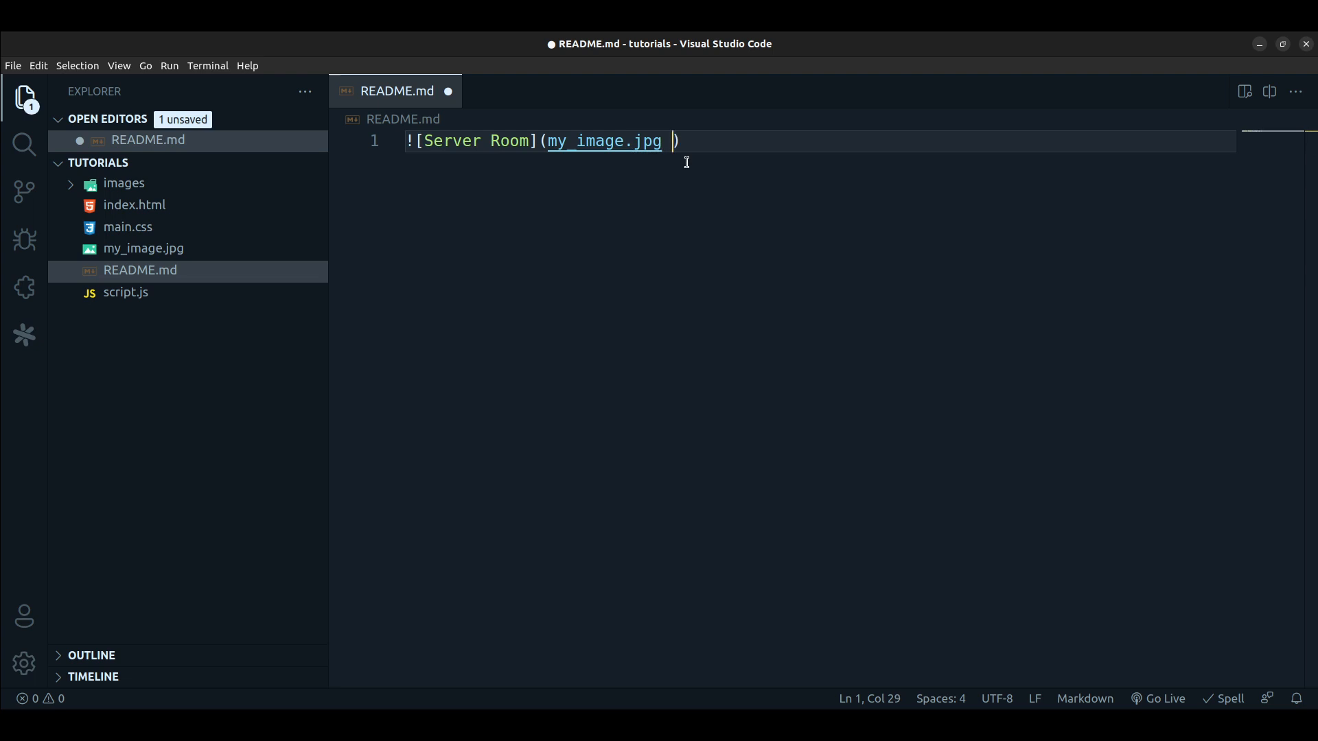
{"action": "type", "text": "\""}
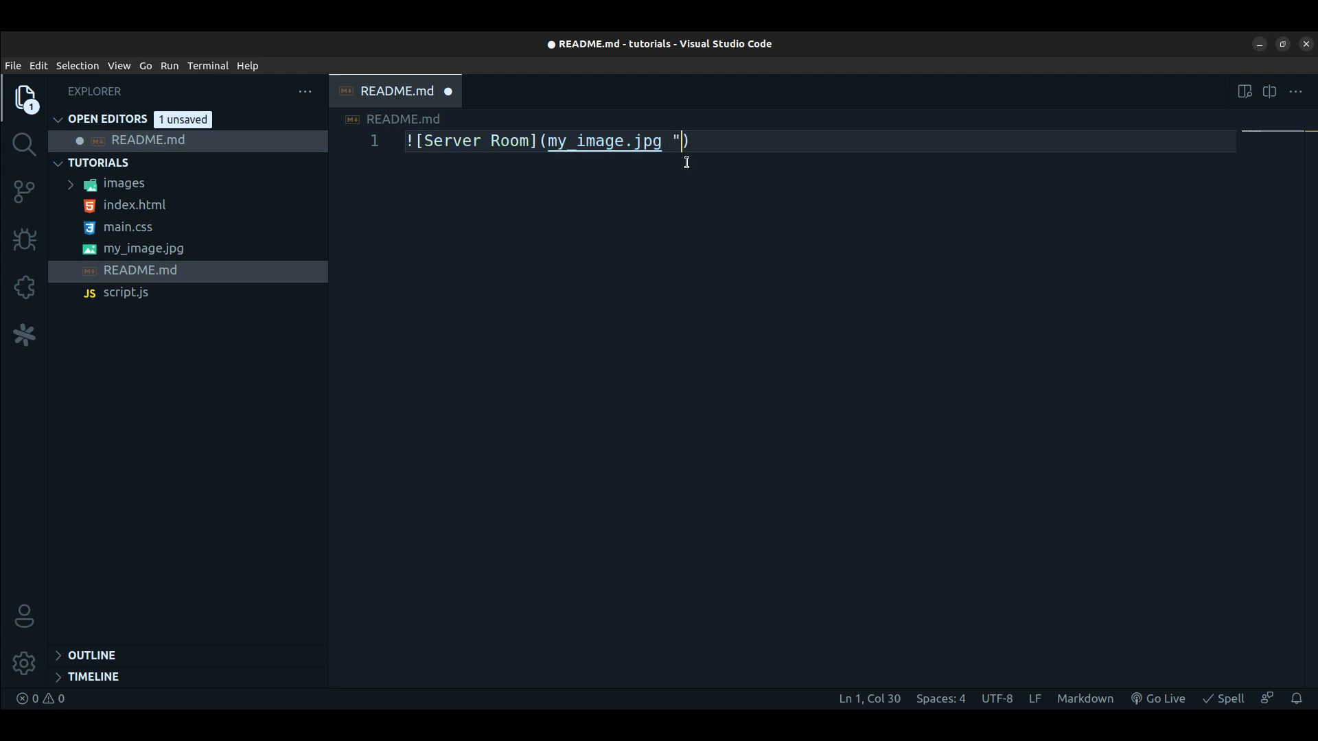
{"action": "type", "text": "\""}
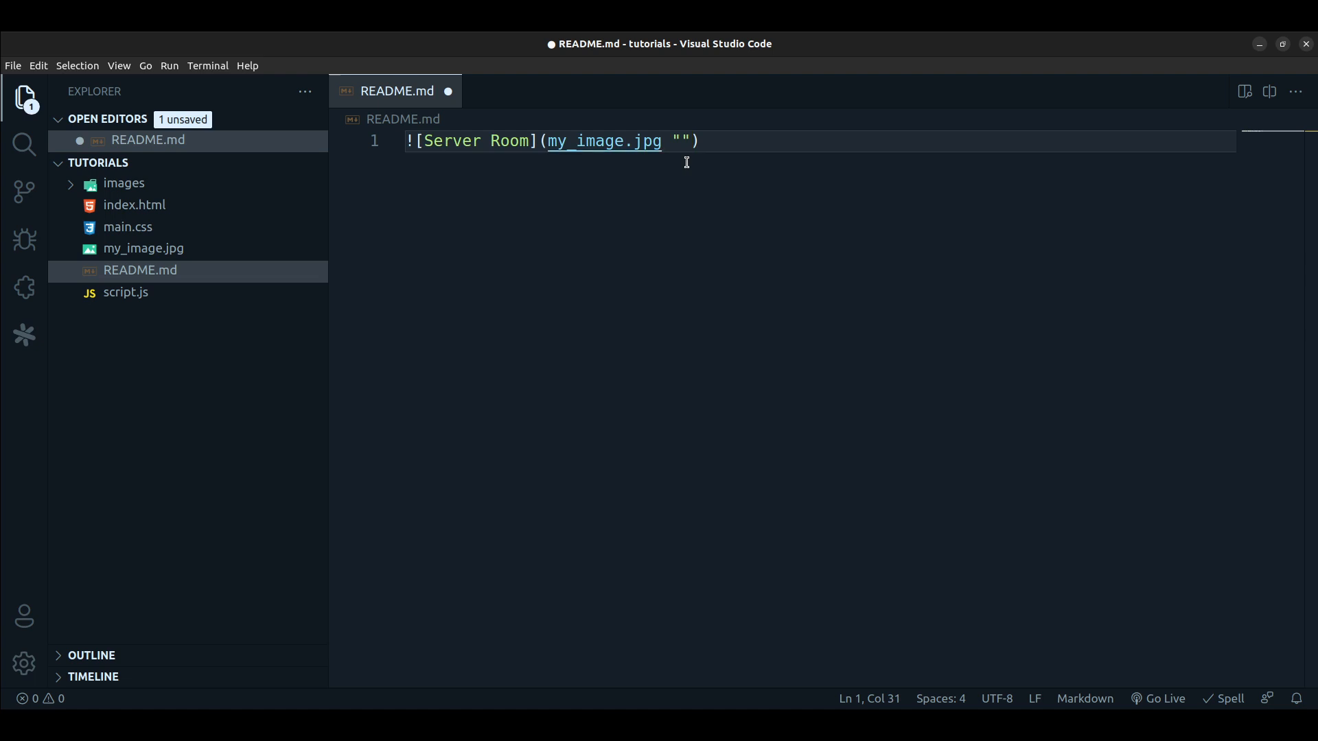
{"action": "type", "text": "S"}
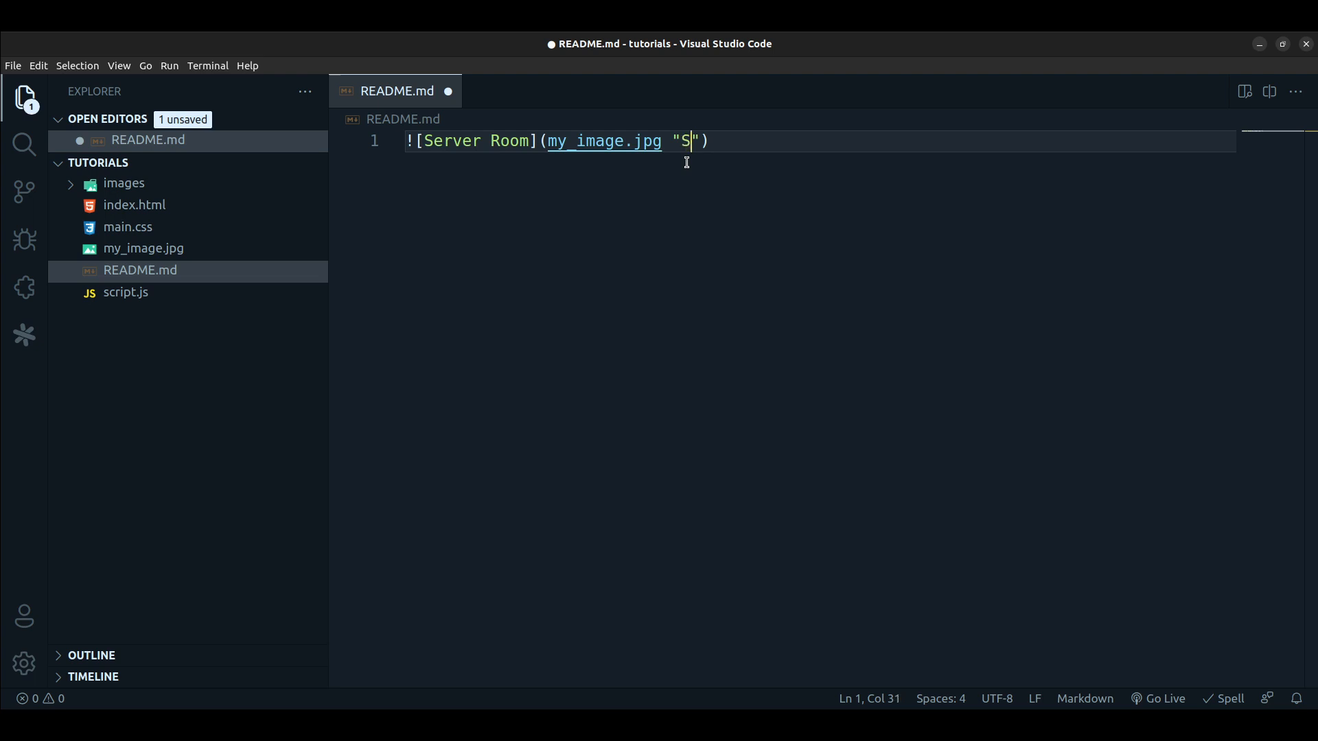
{"action": "type", "text": "erver"}
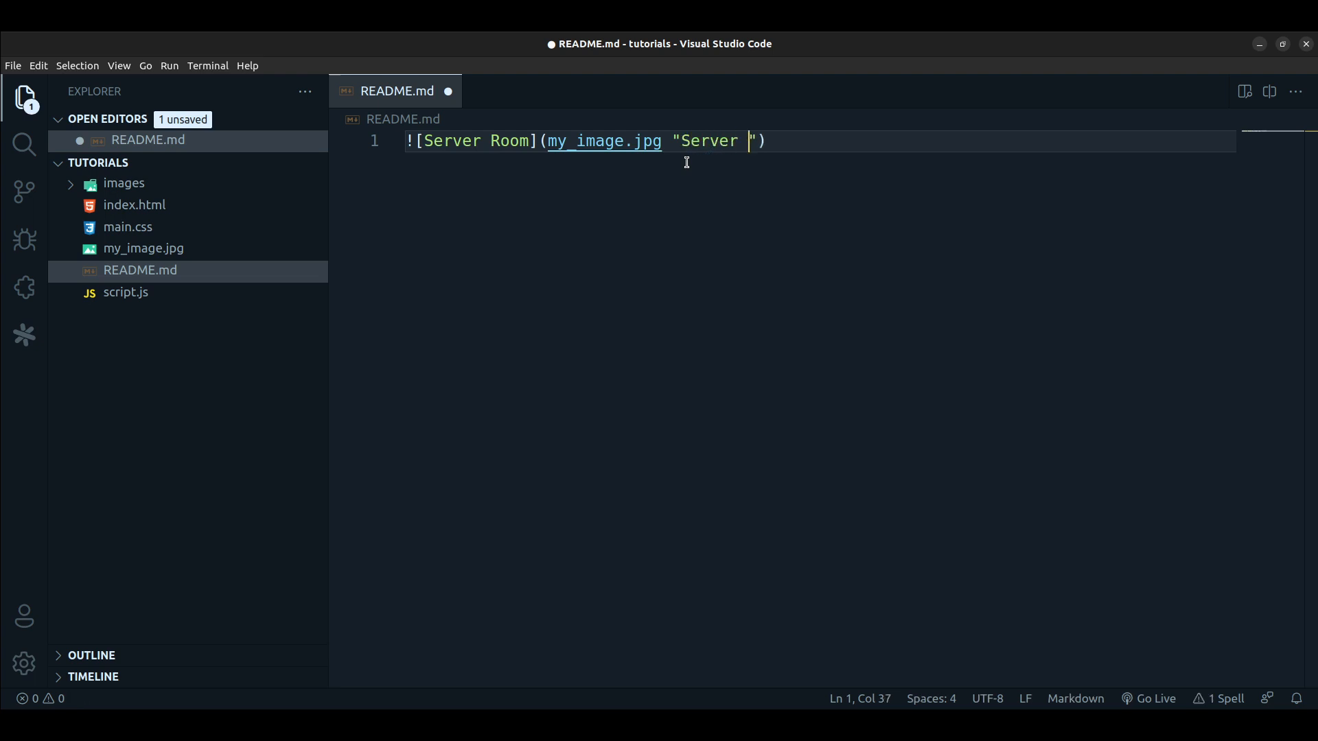
{"action": "key", "text": "BackSpace"}
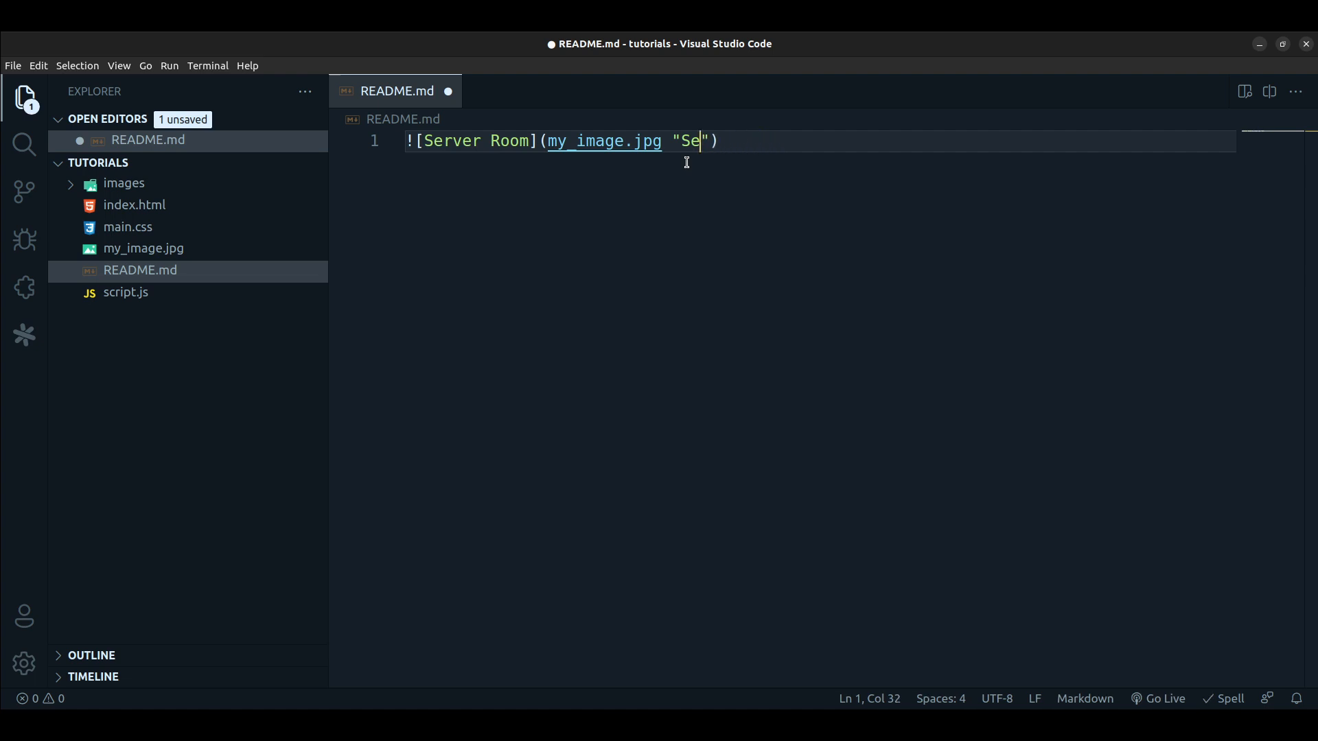
{"action": "type", "text": "oman near s"}
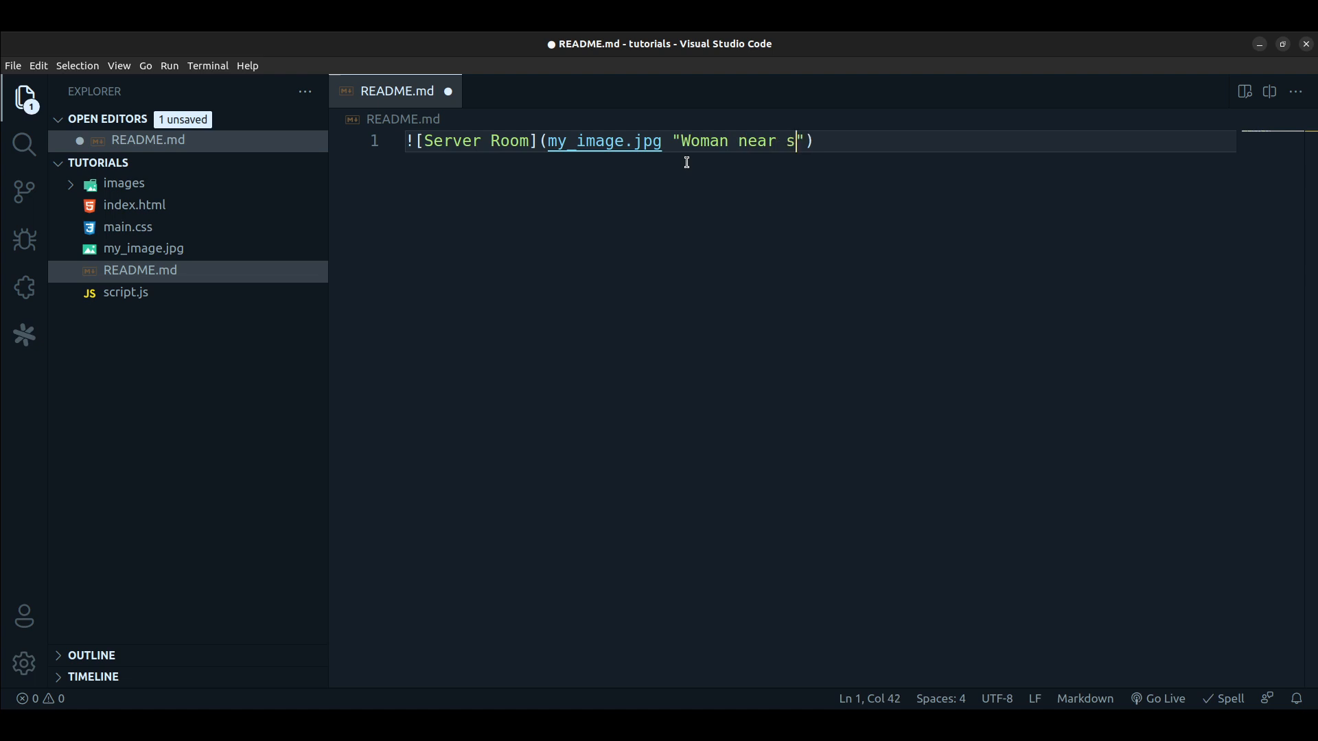
{"action": "type", "text": "ervers"}
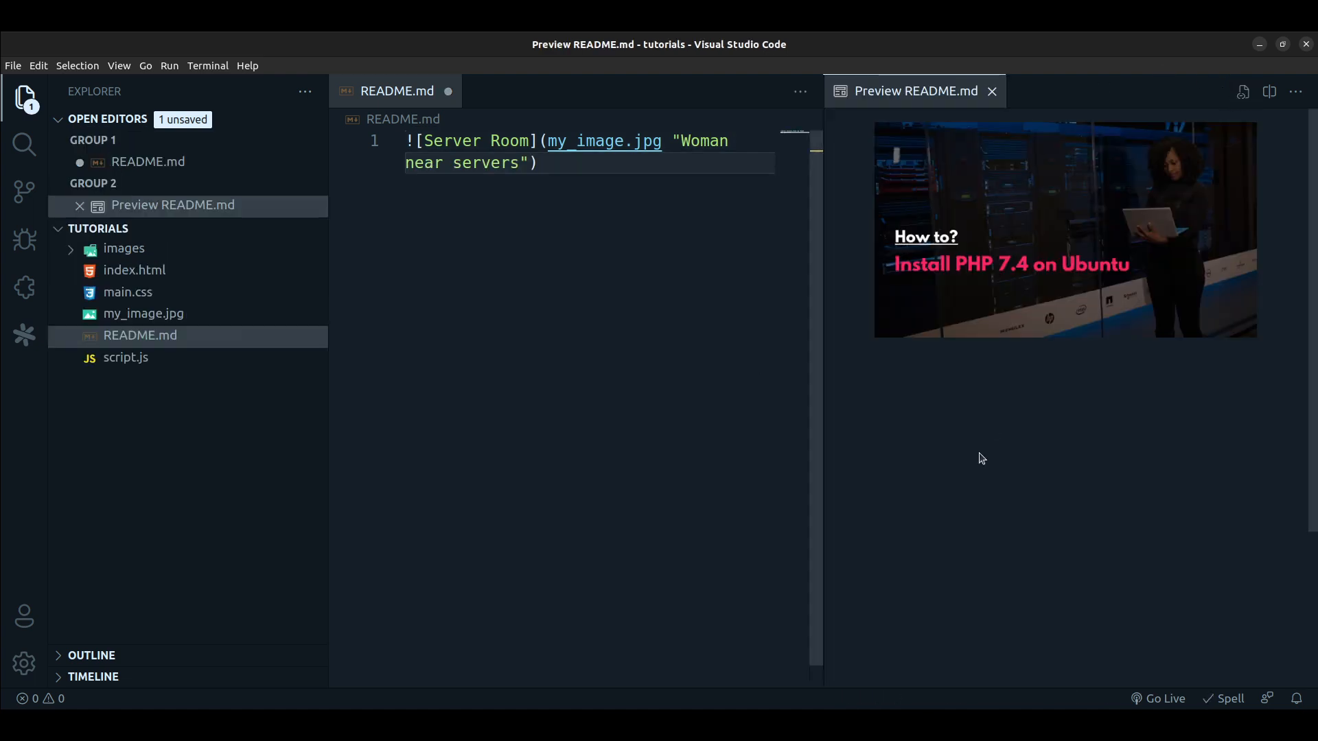
{"action": "mouse_move", "coordinate": [1036, 103]}
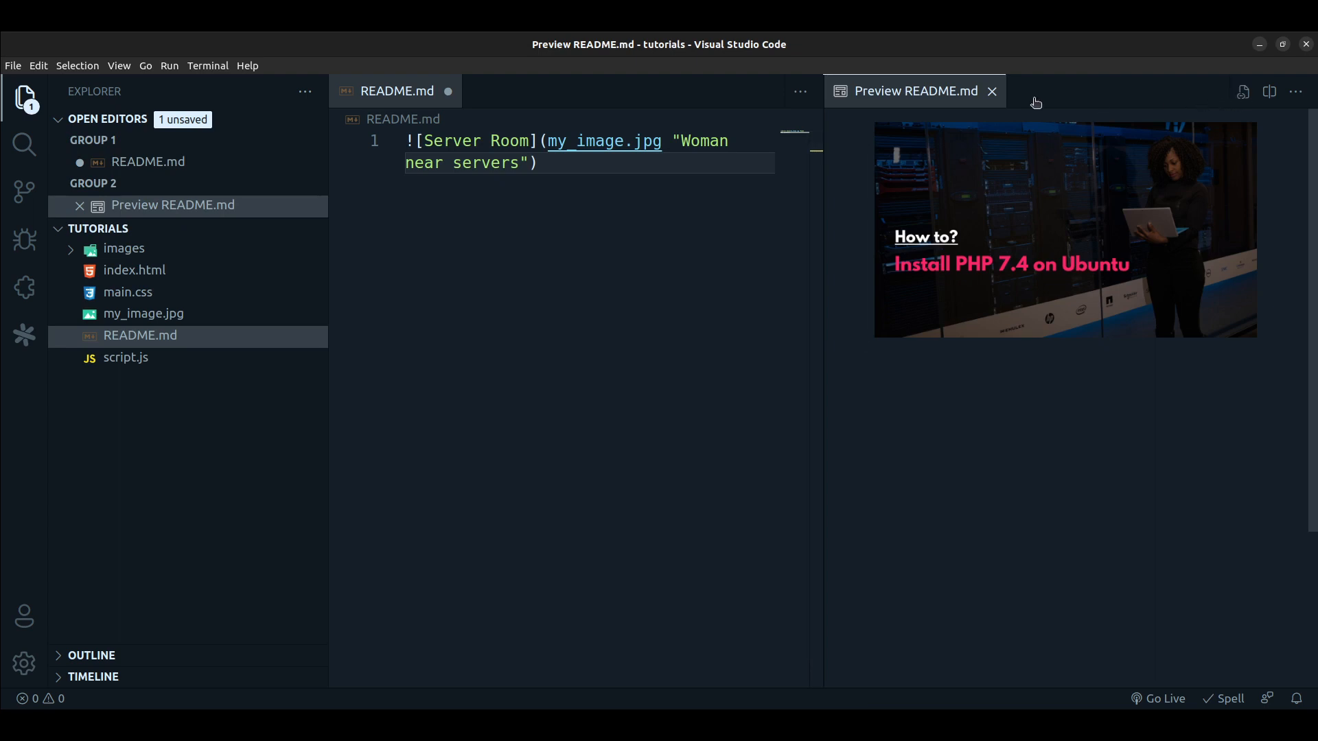
- Close the README preview tab and reopen the Markdown preview to the side
{"action": "left_click", "coordinate": [991, 91]}
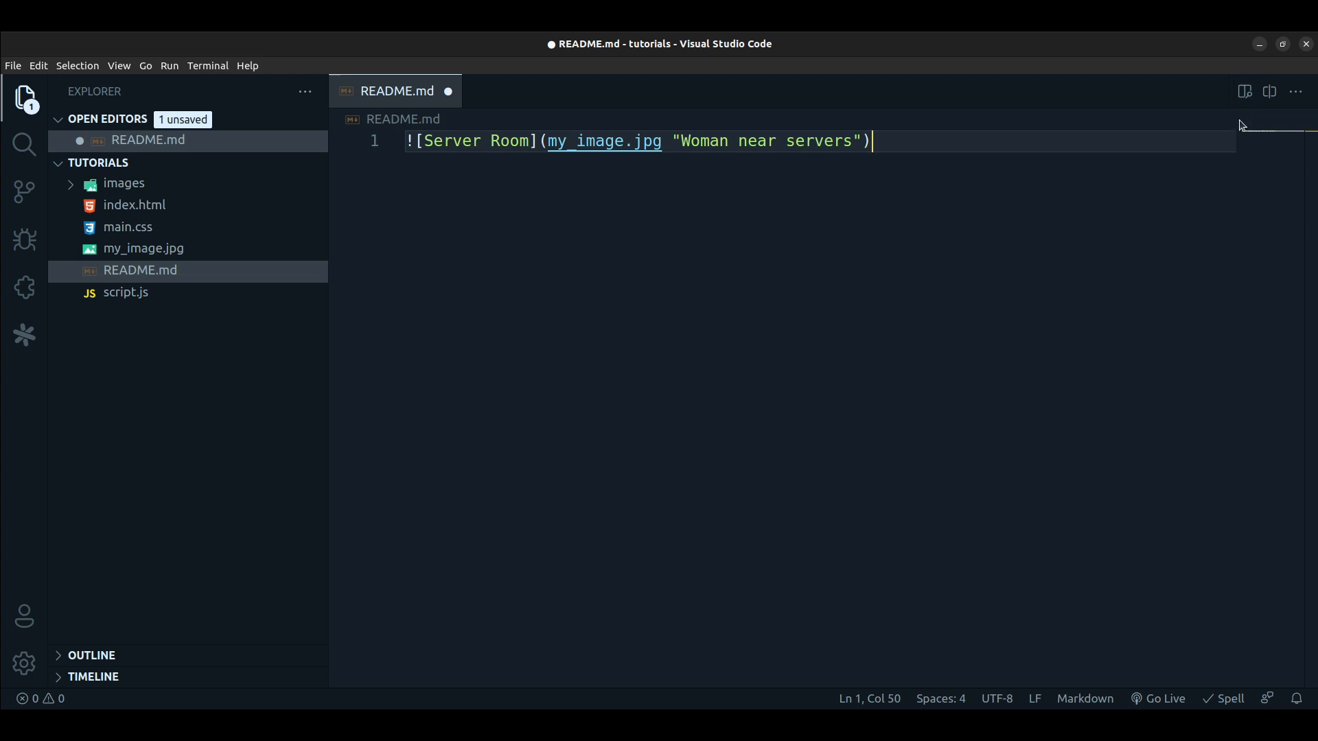
{"action": "left_click", "coordinate": [1245, 92]}
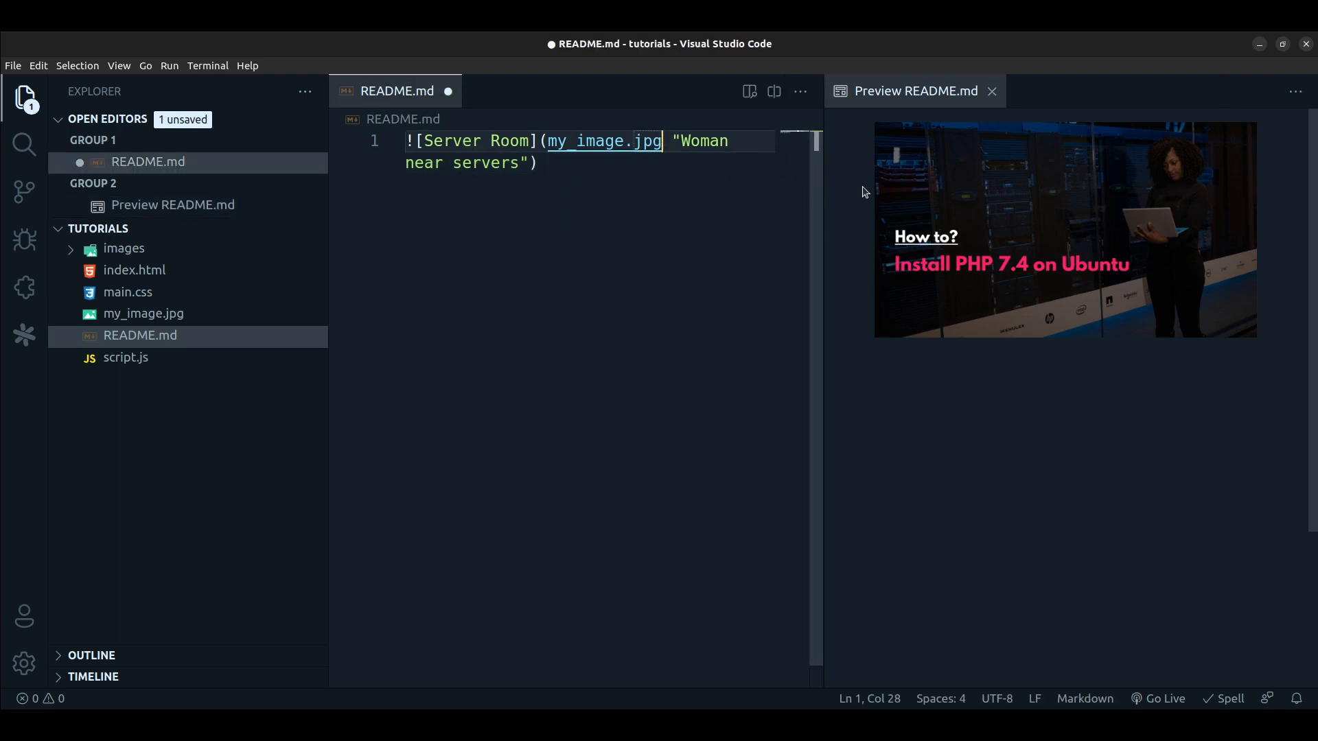
- Correct the image file name to my_image.jpg and move to the end of line 1
{"action": "key", "text": "Backspace"}
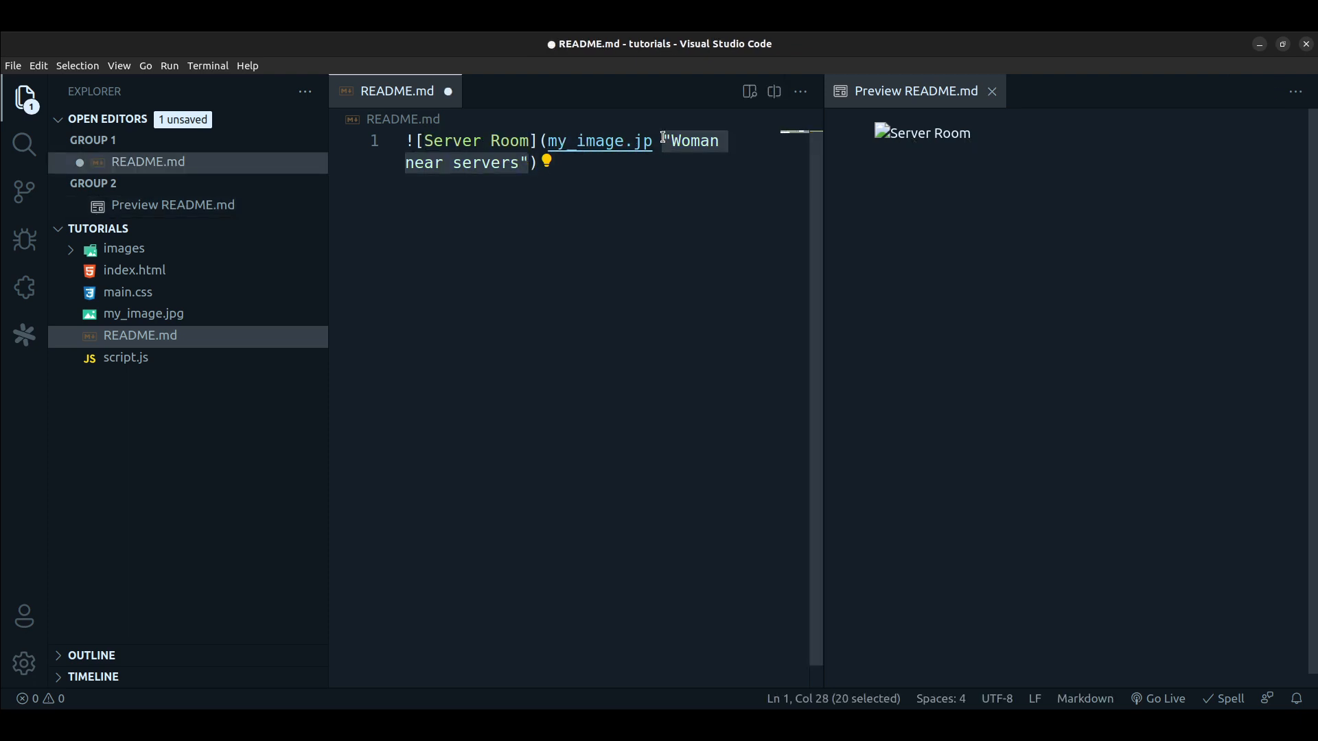
{"action": "mouse_move", "coordinate": [1124, 276]}
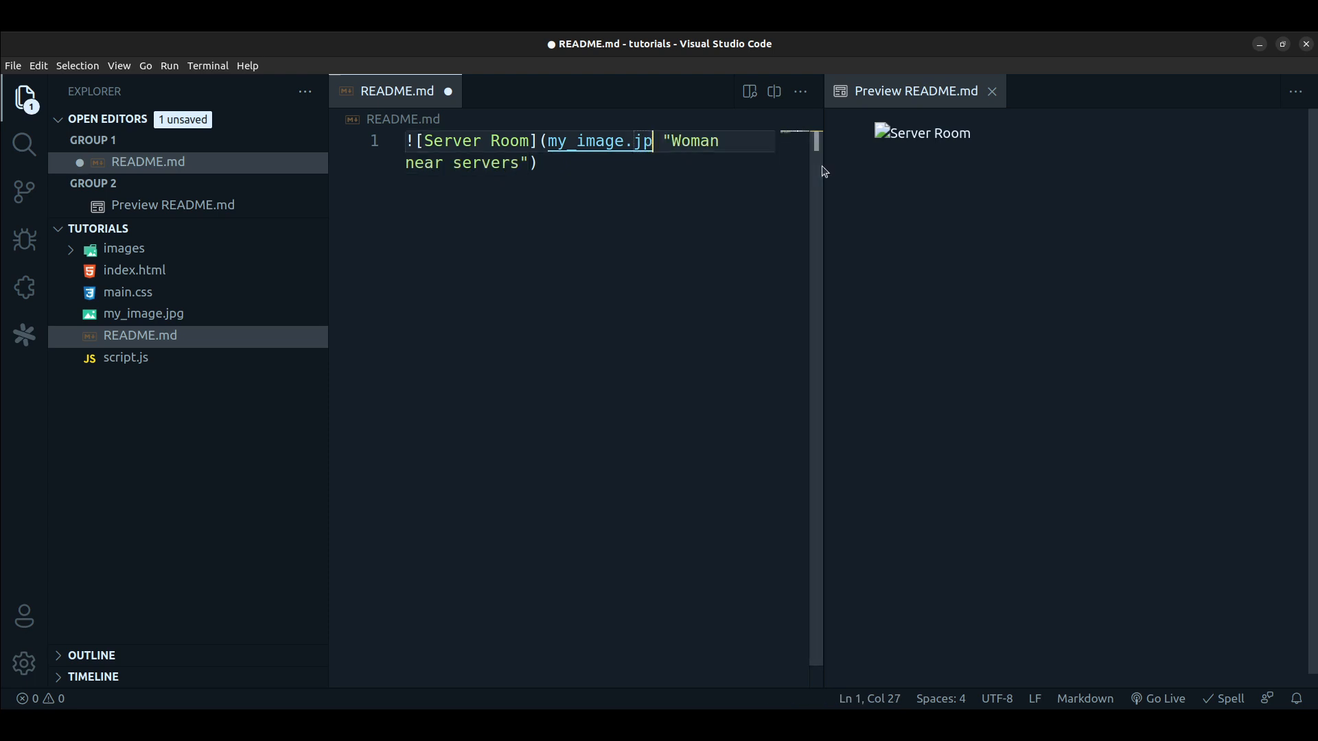
{"action": "type", "text": "g"}
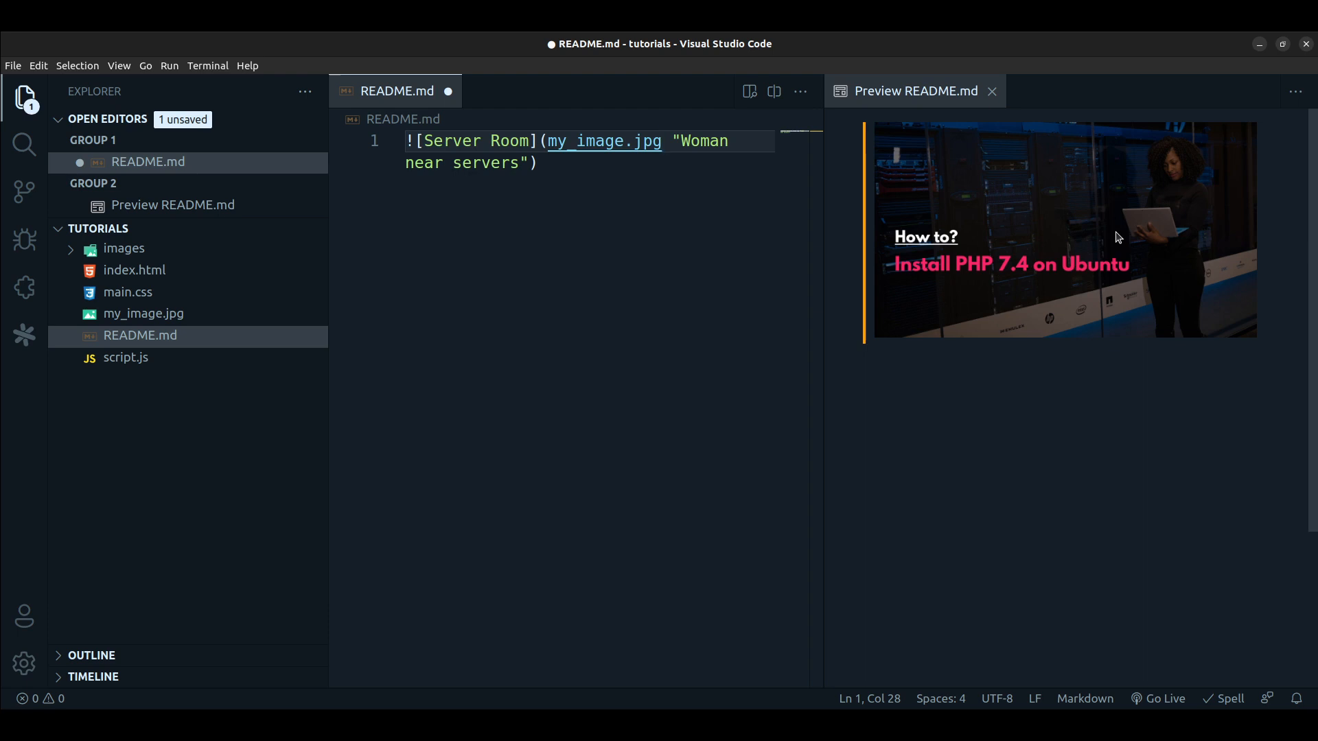
{"action": "left_click", "coordinate": [559, 163]}
{"action": "type", "text": "<br>"}
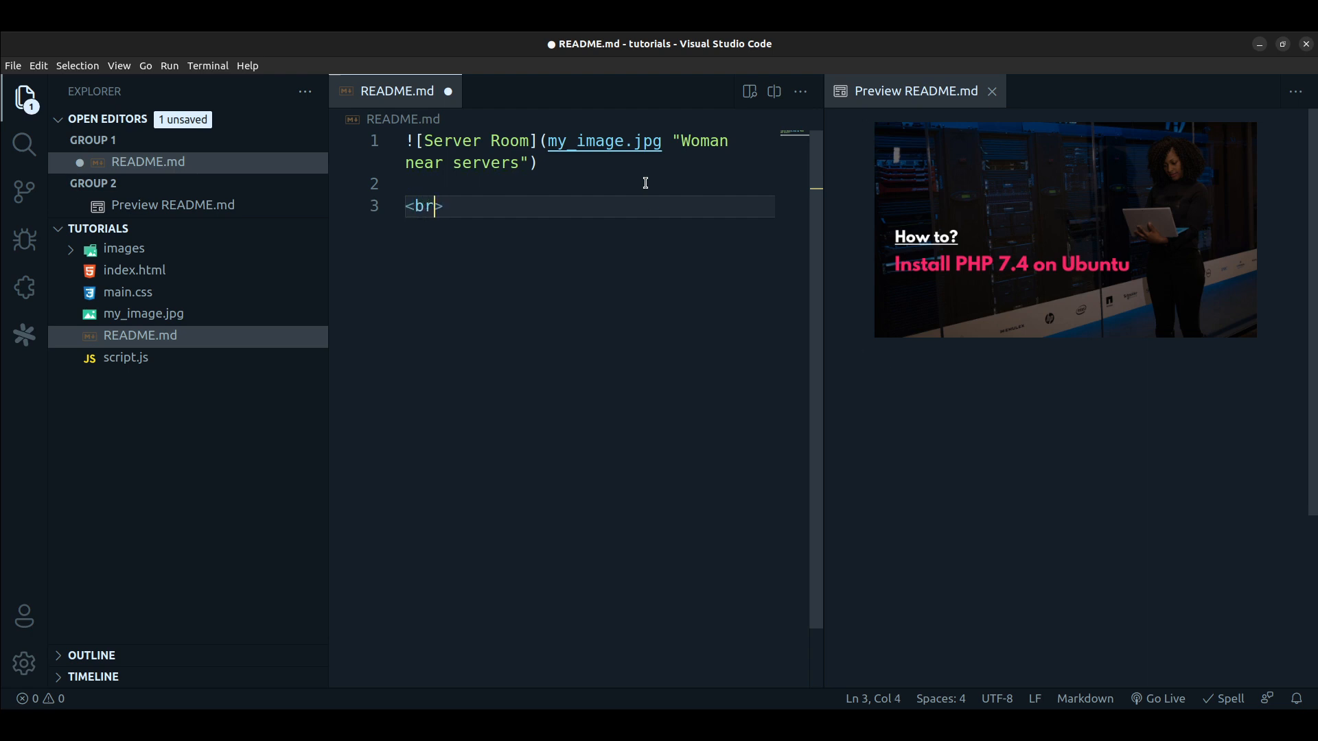
- Place a duplicate Server Room image tag below <br>, separated by a blank line
{"action": "key", "text": "Enter"}
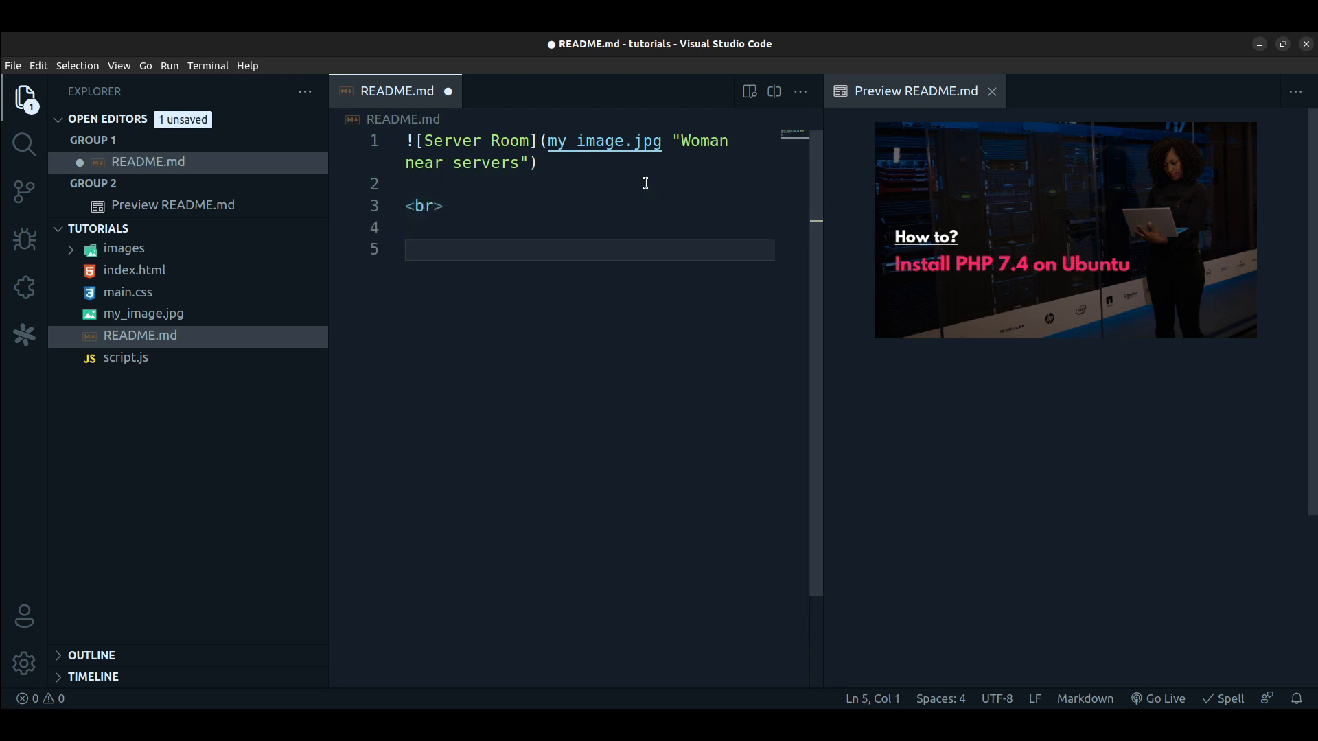
{"action": "mouse_move", "coordinate": [546, 230]}
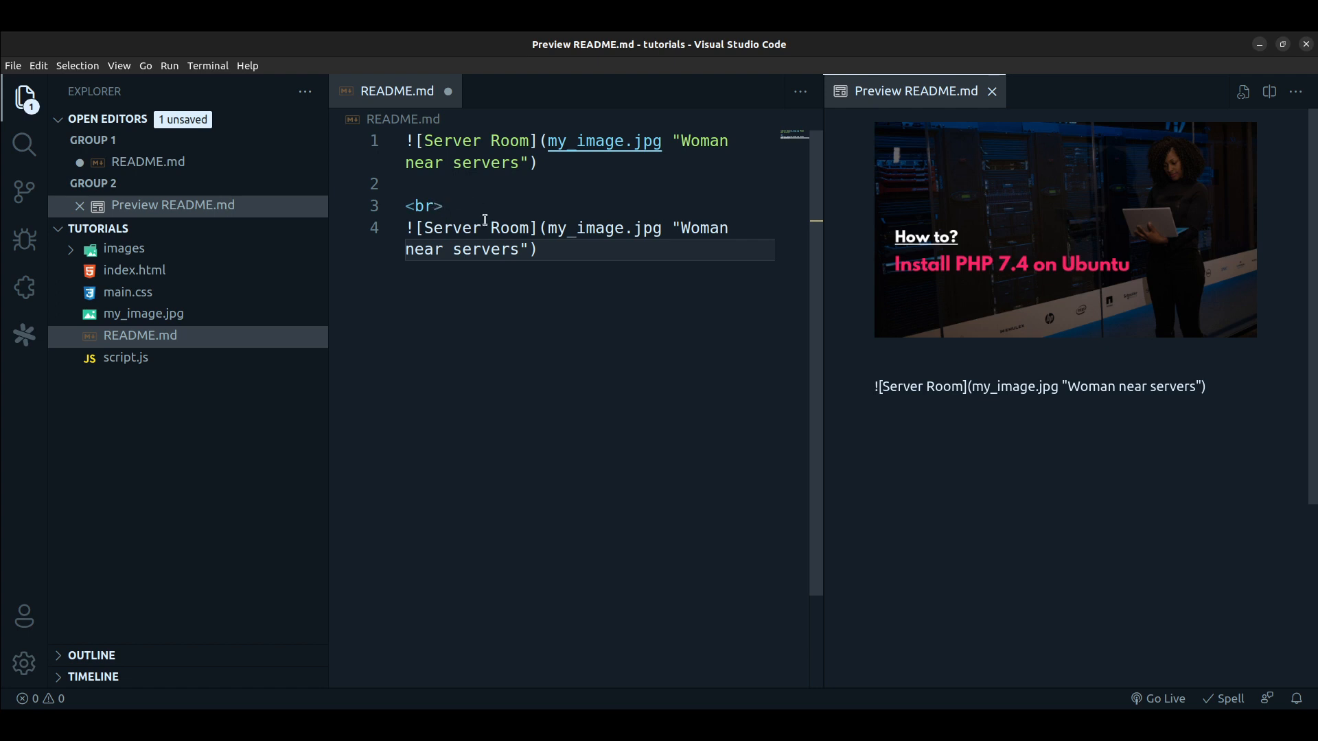
{"action": "left_click", "coordinate": [444, 205]}
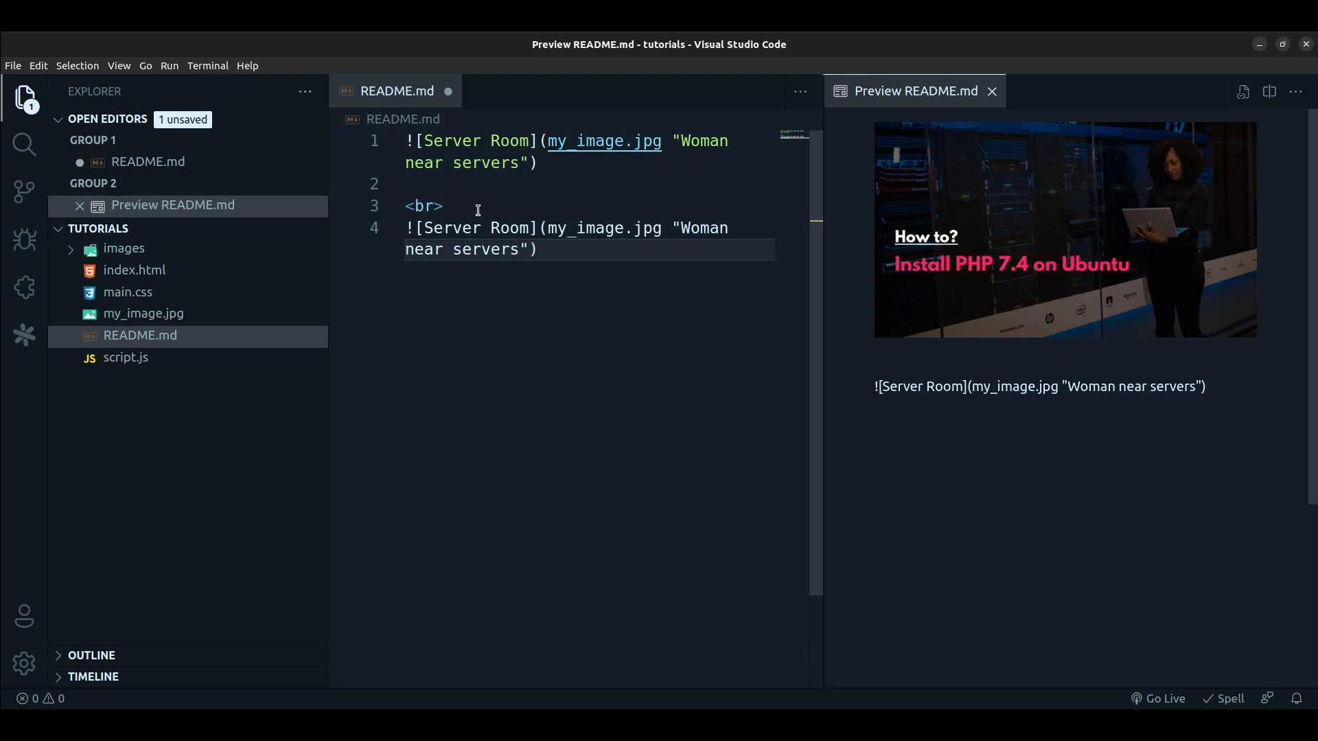
{"action": "left_click", "coordinate": [477, 207]}
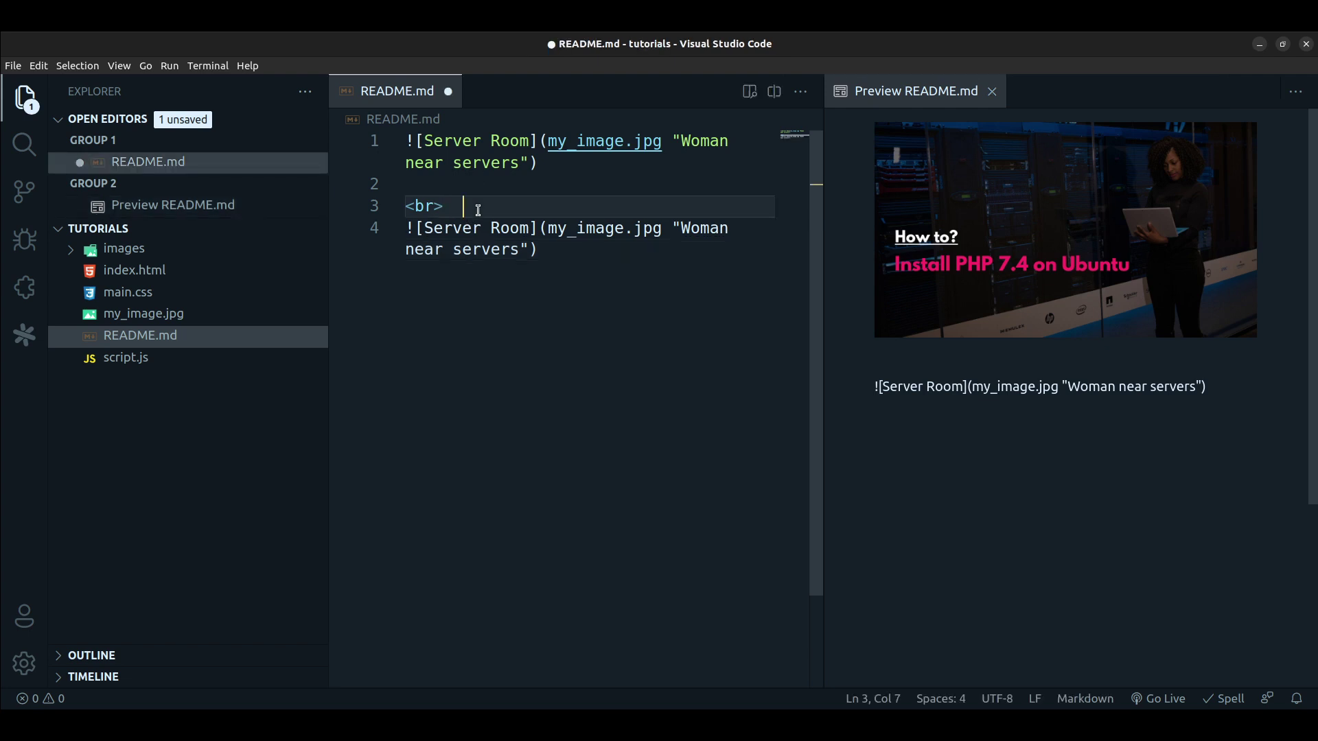
{"action": "key", "text": "Enter"}
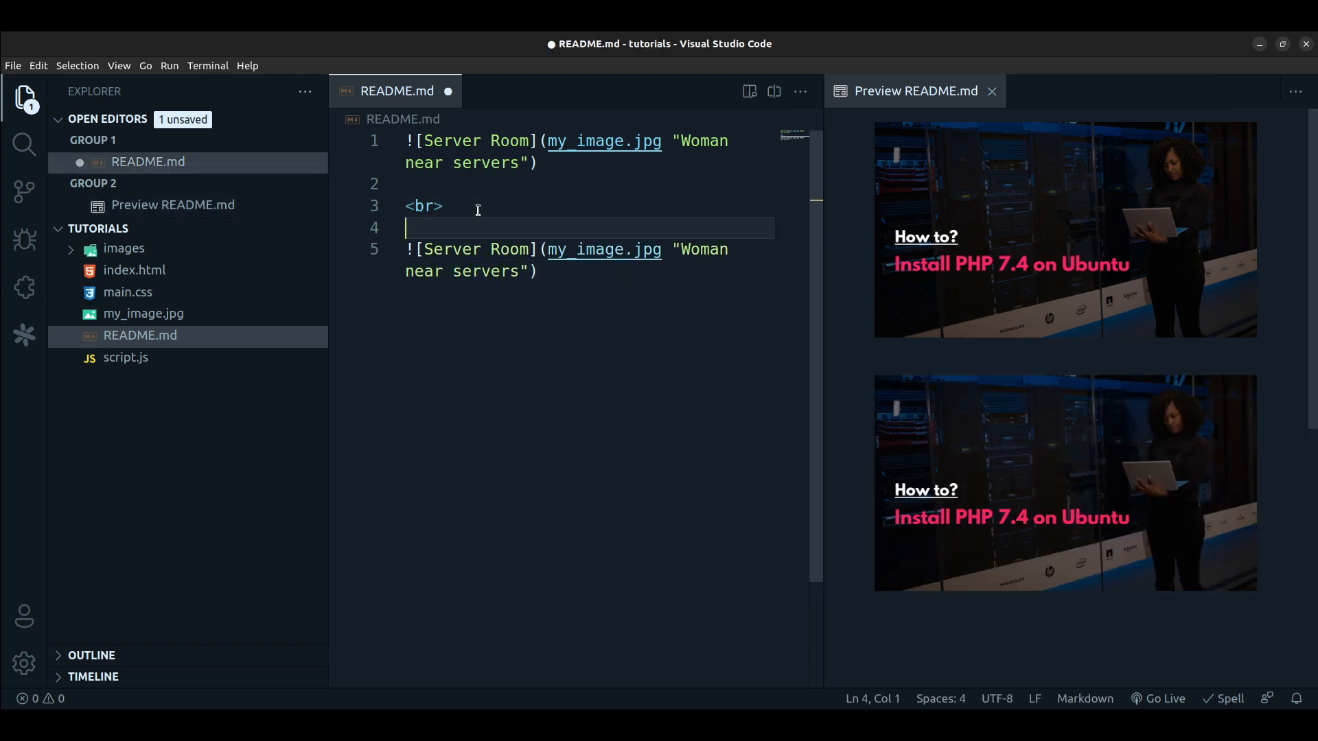
{"action": "key", "text": "Backspace"}
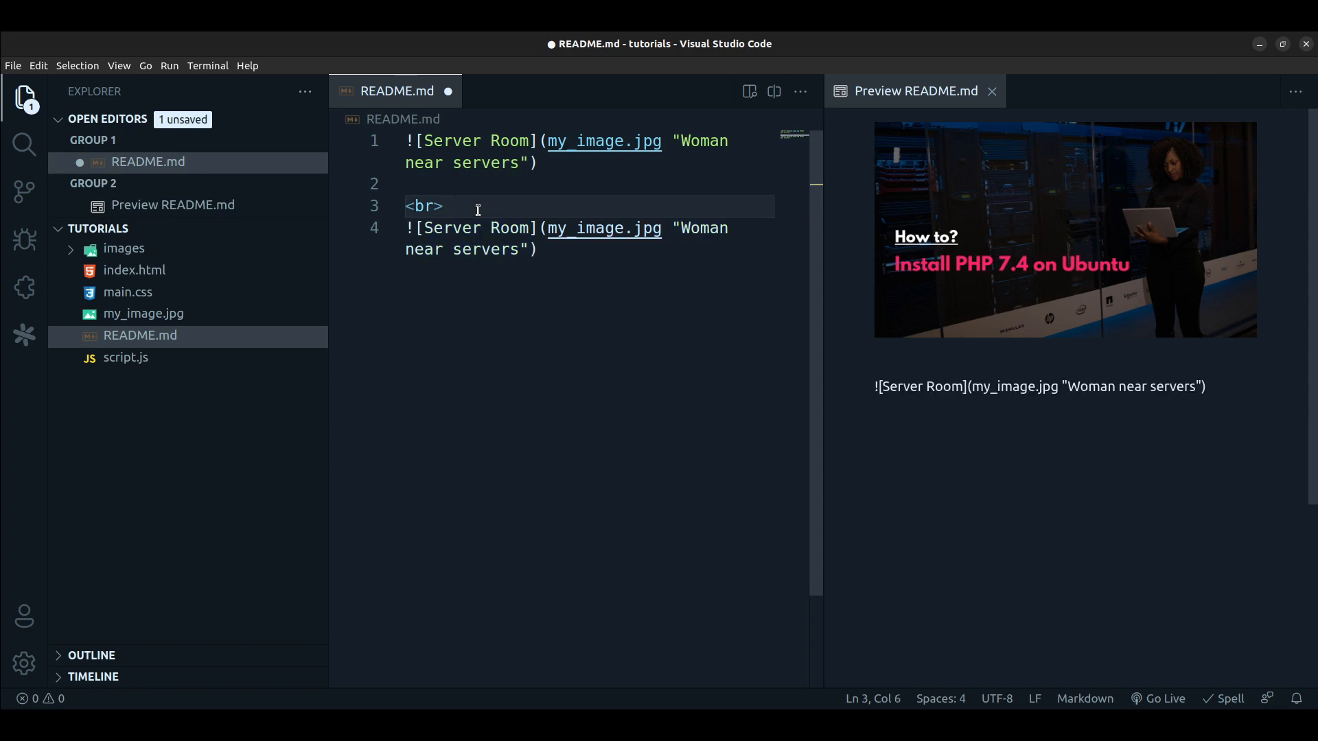
{"action": "key", "text": "Enter"}
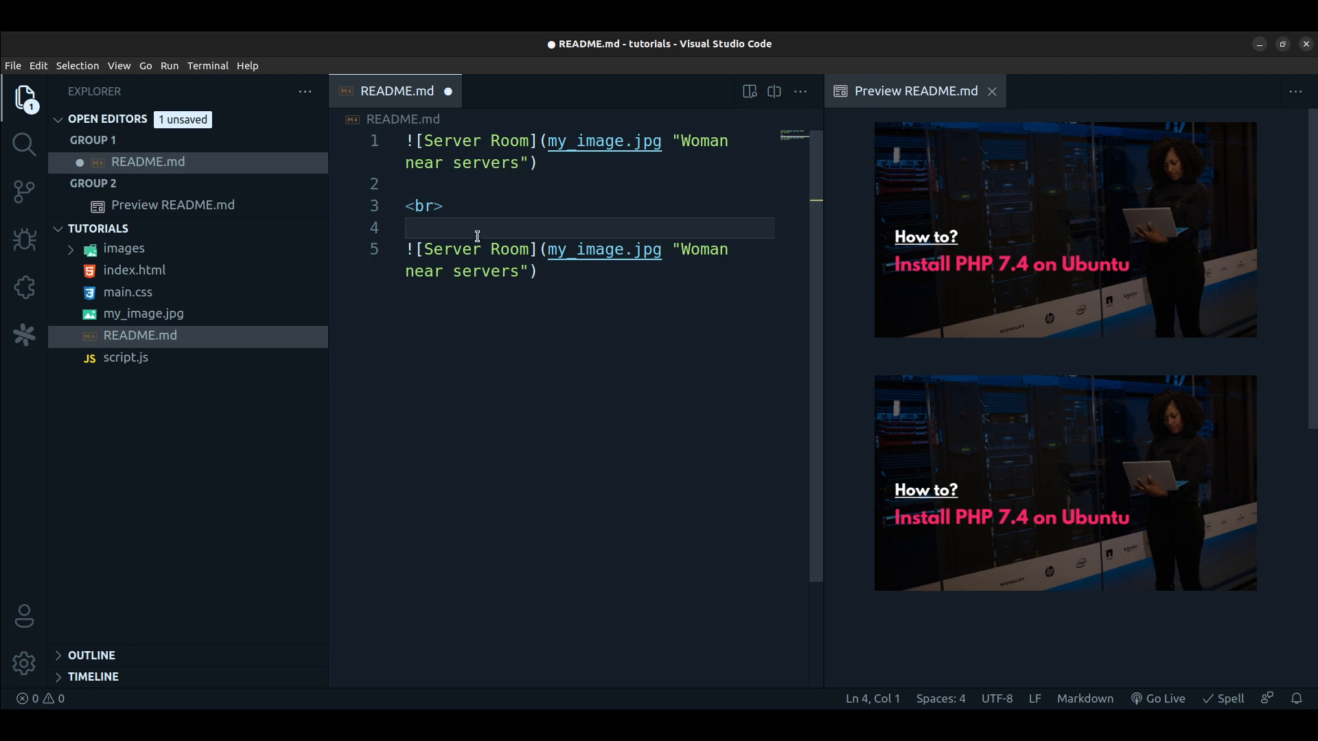
- Replace the second tag's file name with the path ./images/my_image.jpg
{"action": "double_click", "coordinate": [603, 249]}
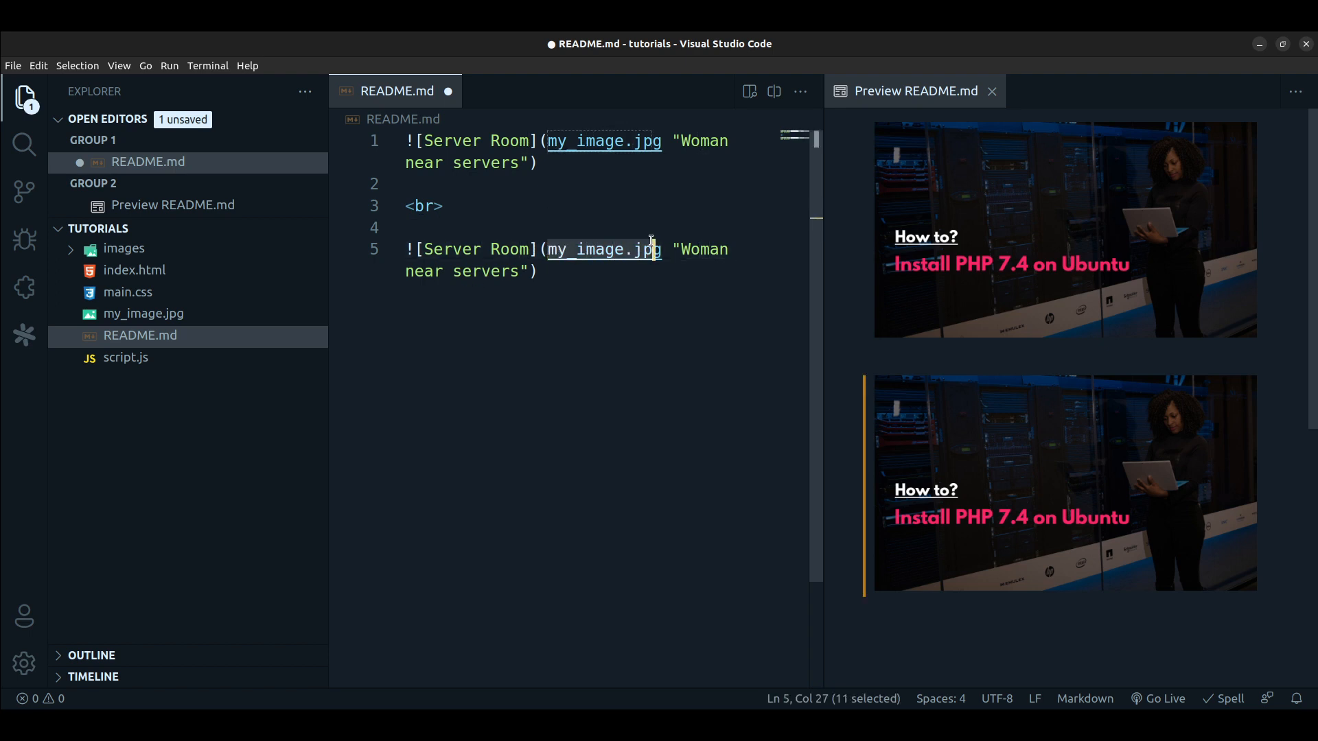
{"action": "key", "text": "Delete"}
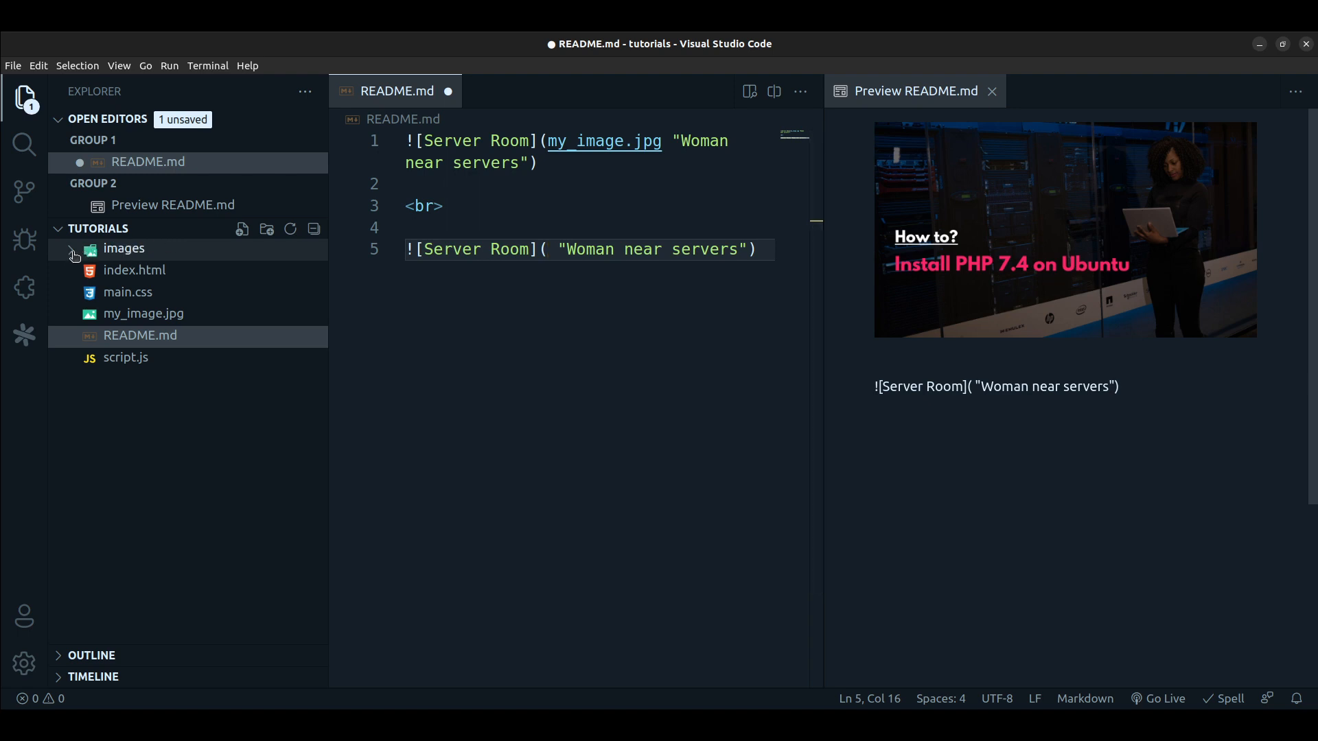
{"action": "left_click", "coordinate": [124, 249]}
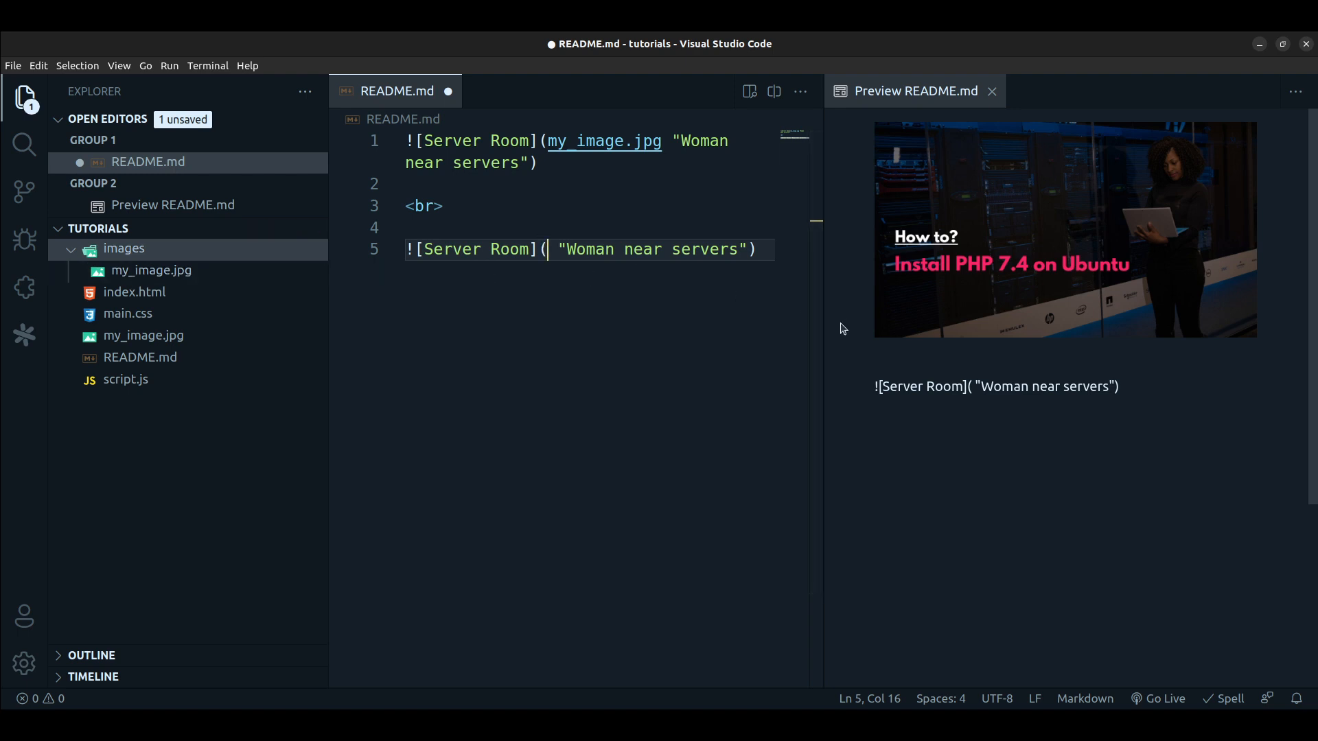
{"action": "type", "text": ".."}
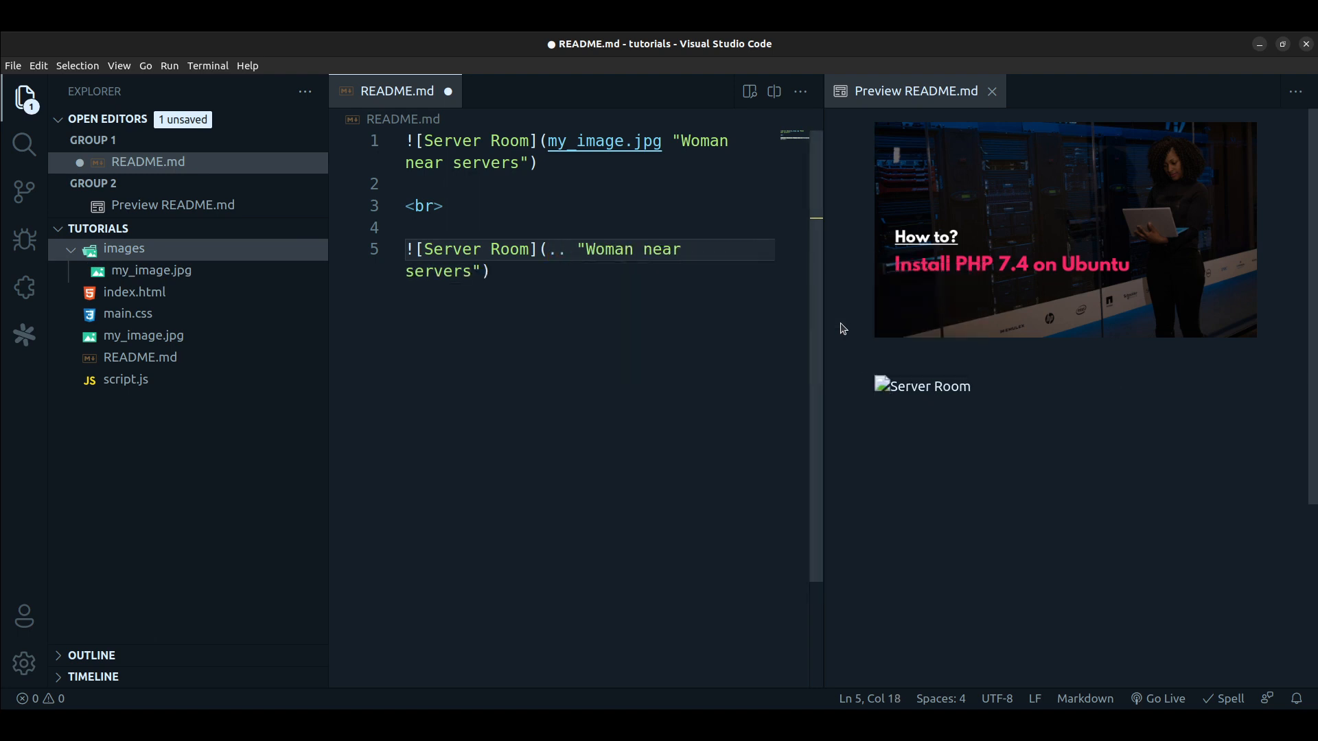
{"action": "key", "text": "BackSpace"}
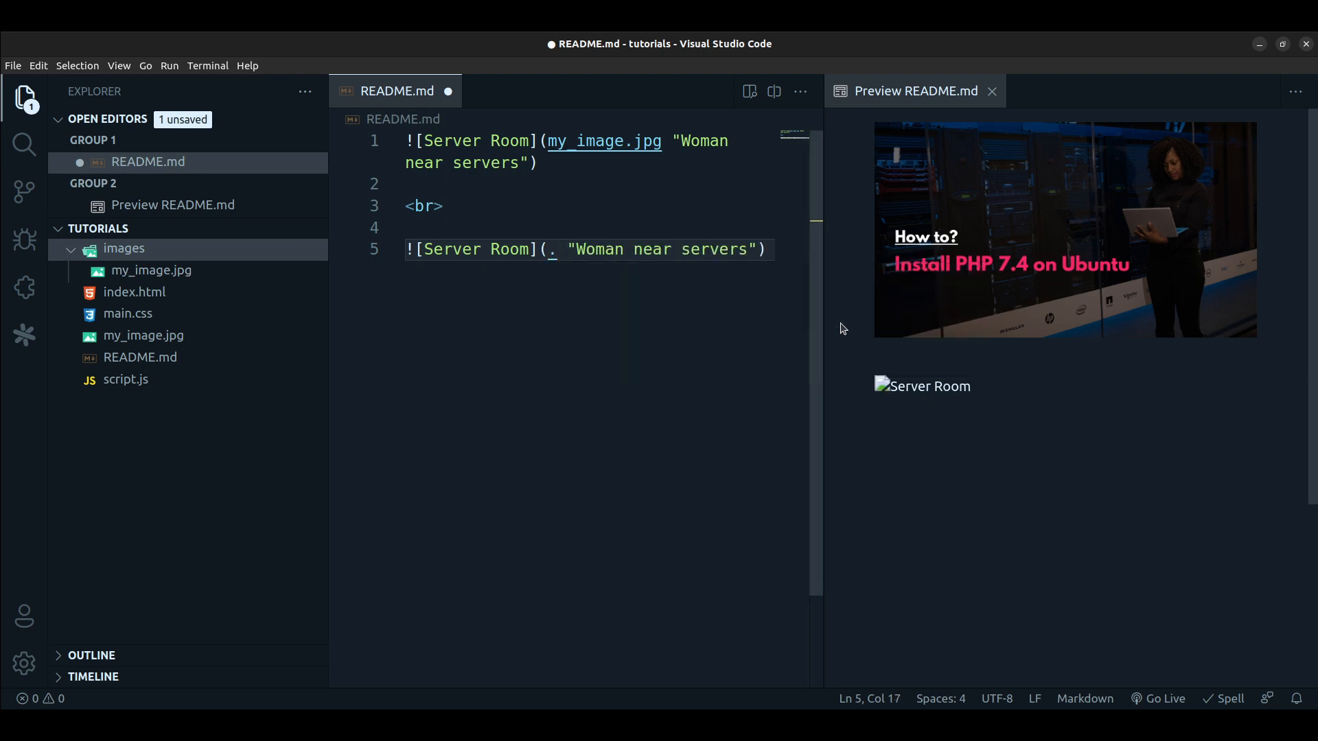
{"action": "type", "text": "/images/"}
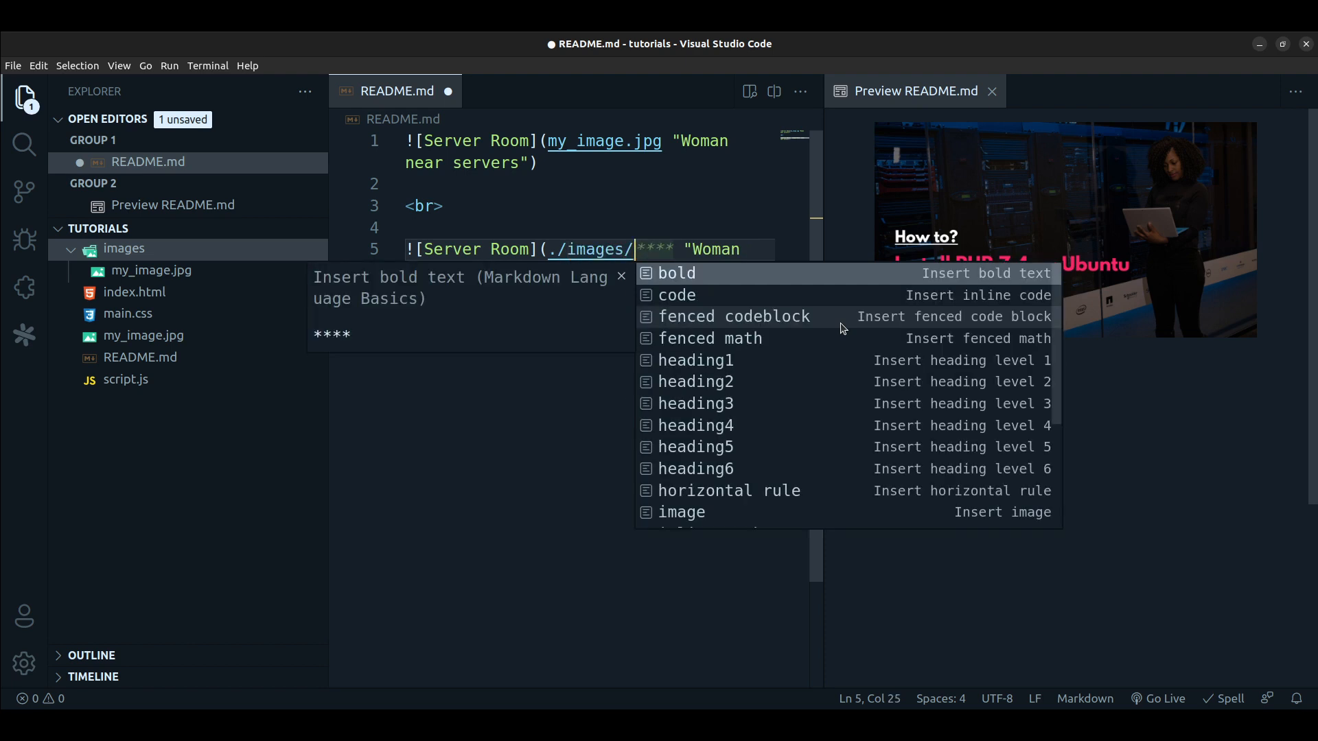
{"action": "type", "text": "my_image.jpg"}
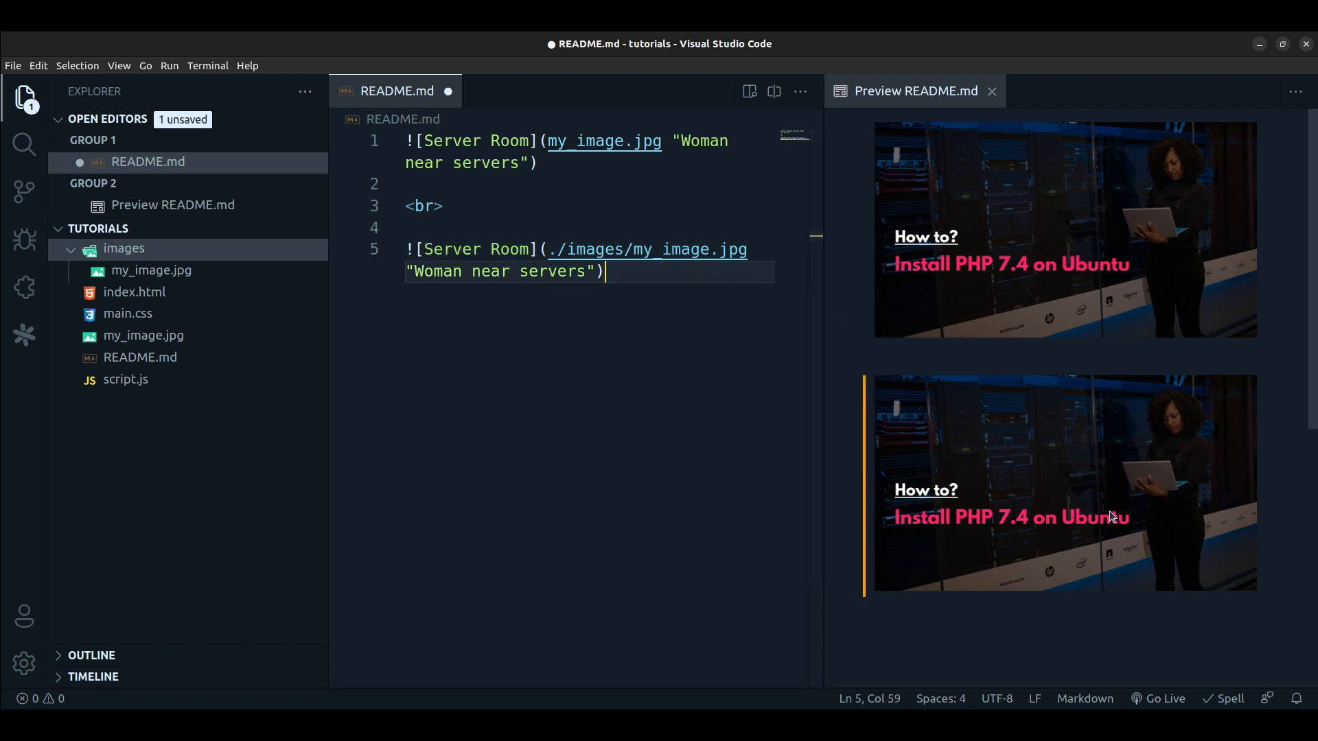
{"action": "mouse_move", "coordinate": [635, 248]}
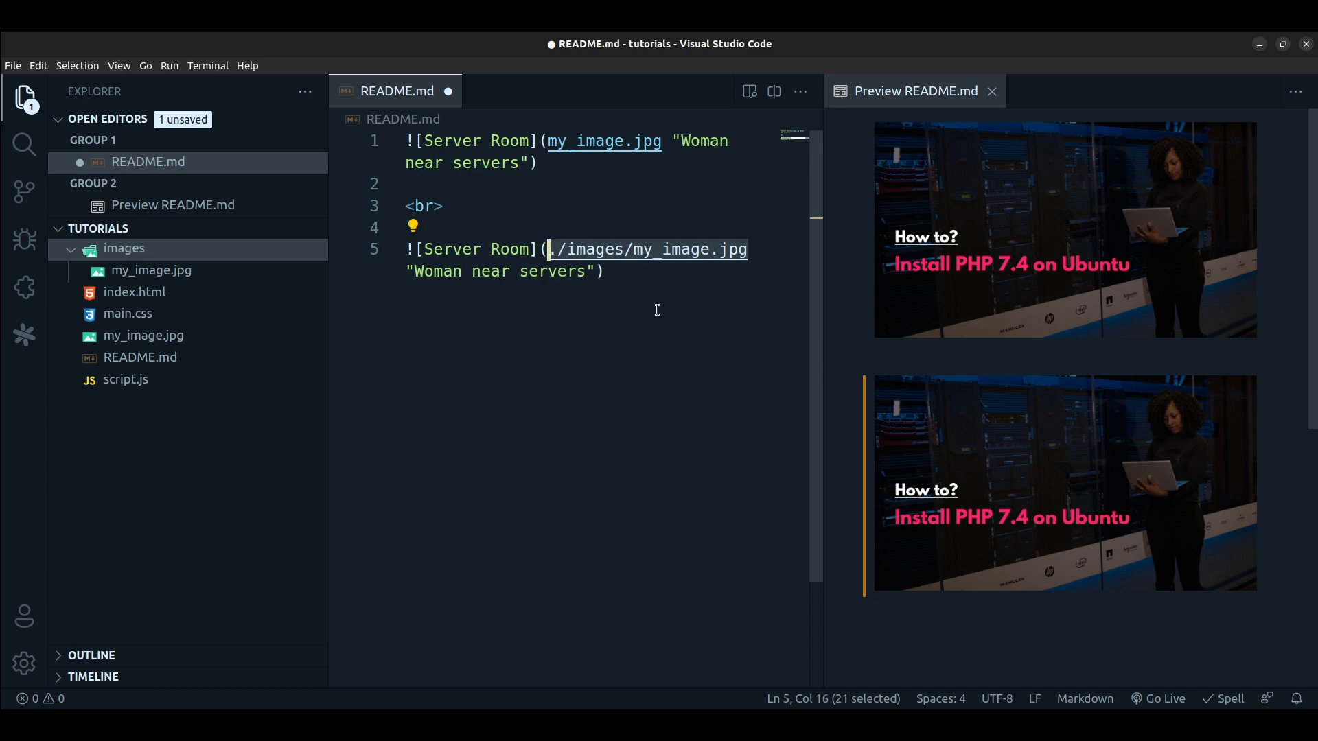
{"action": "key", "text": "Delete"}
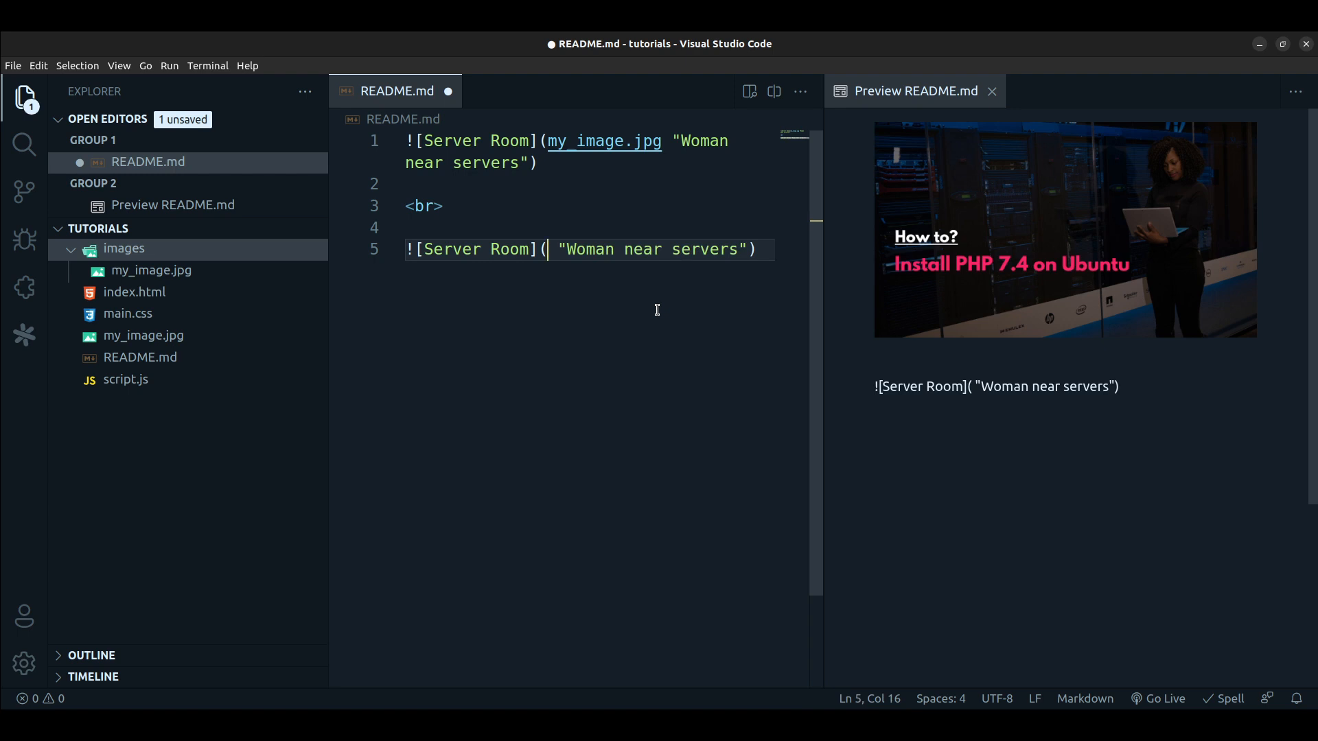
{"action": "type", "text": "https://"}
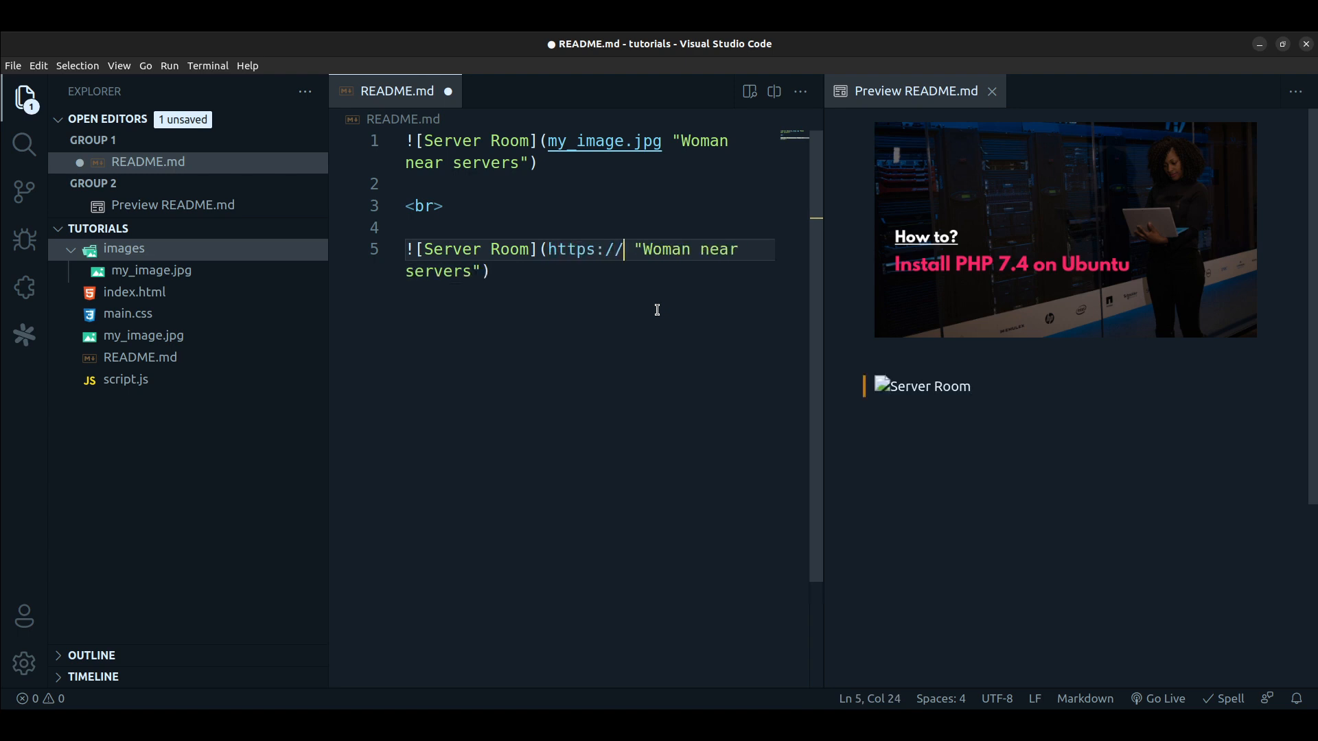
{"action": "type", "text": "google.com/"}
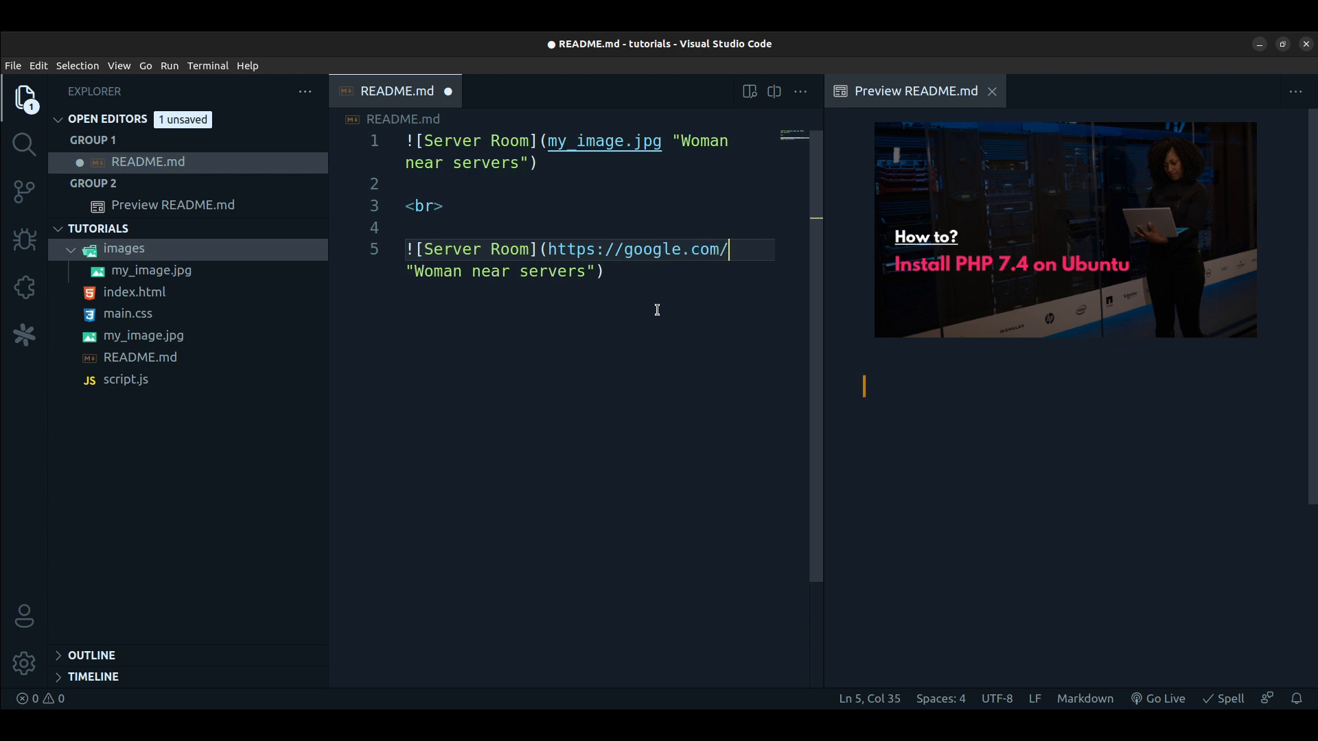
{"action": "type", "text": "my_image"}
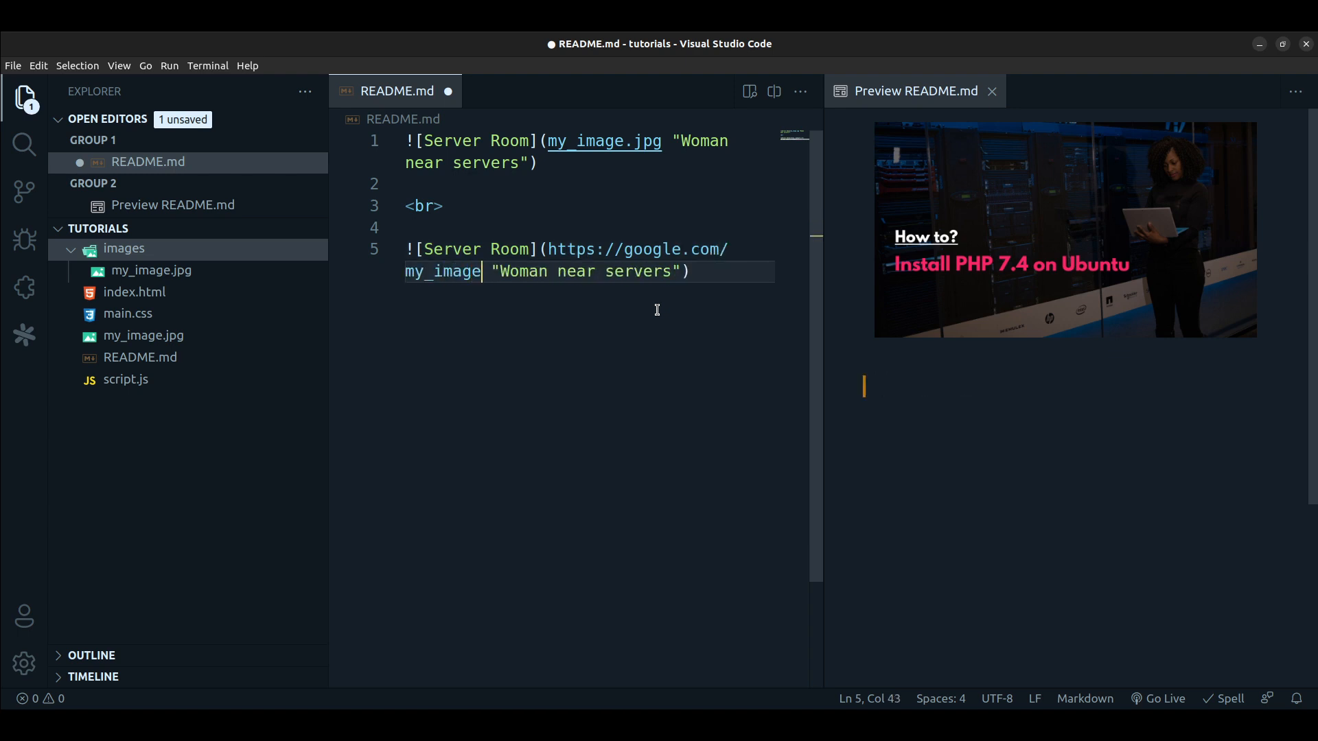
{"action": "type", "text": ".jpg"}
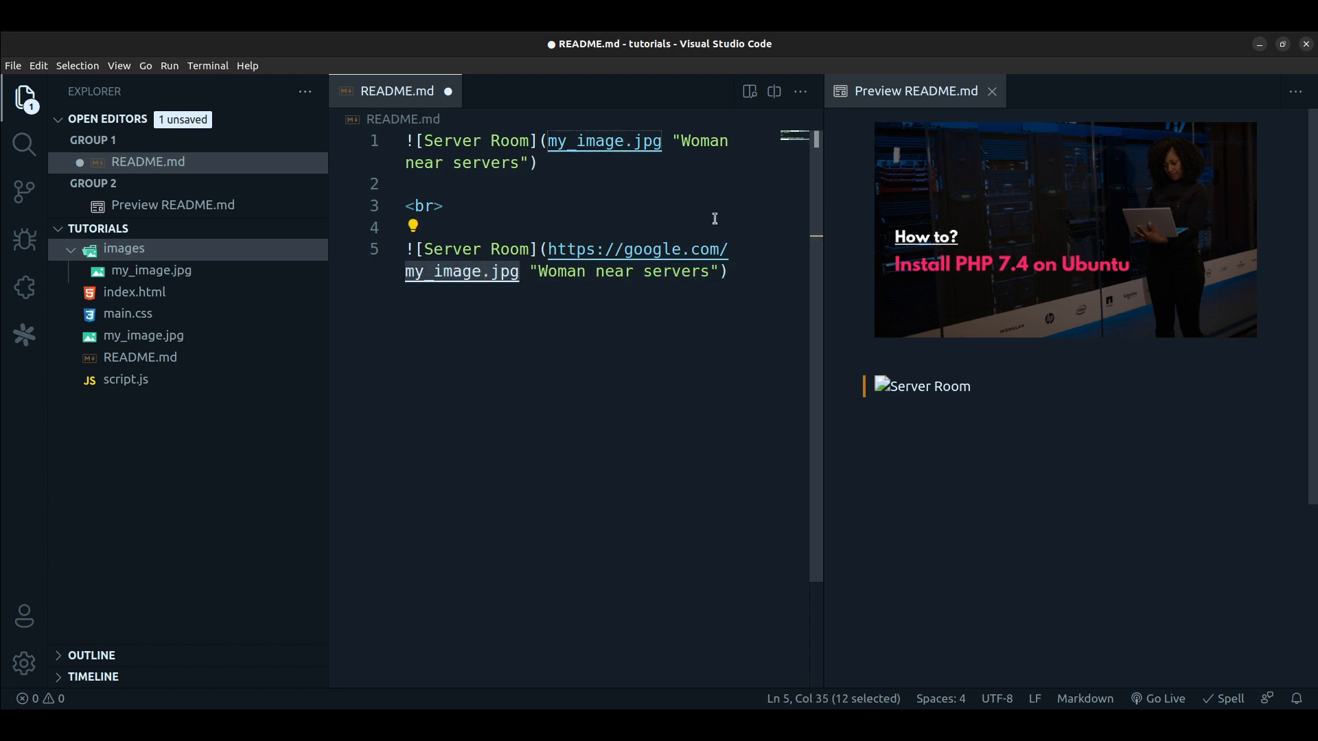
{"action": "mouse_move", "coordinate": [670, 262]}
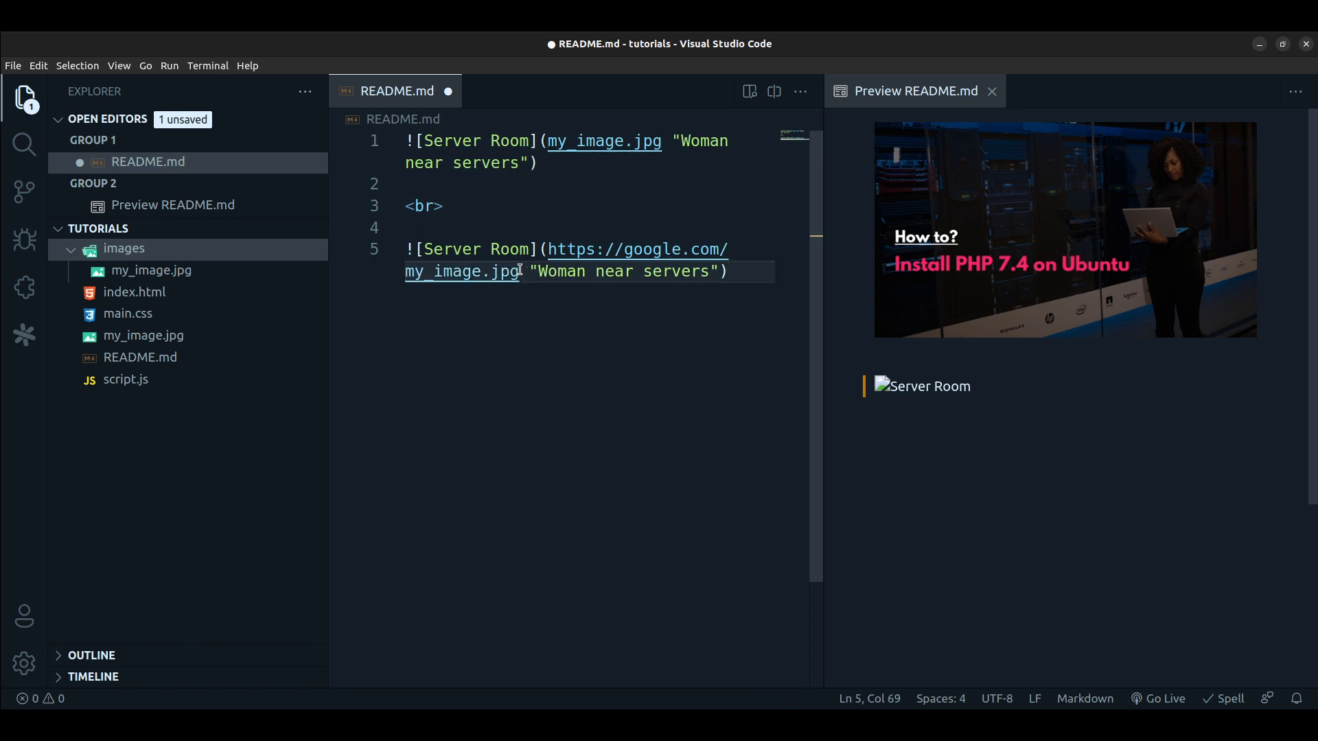
{"action": "left_click", "coordinate": [519, 271]}
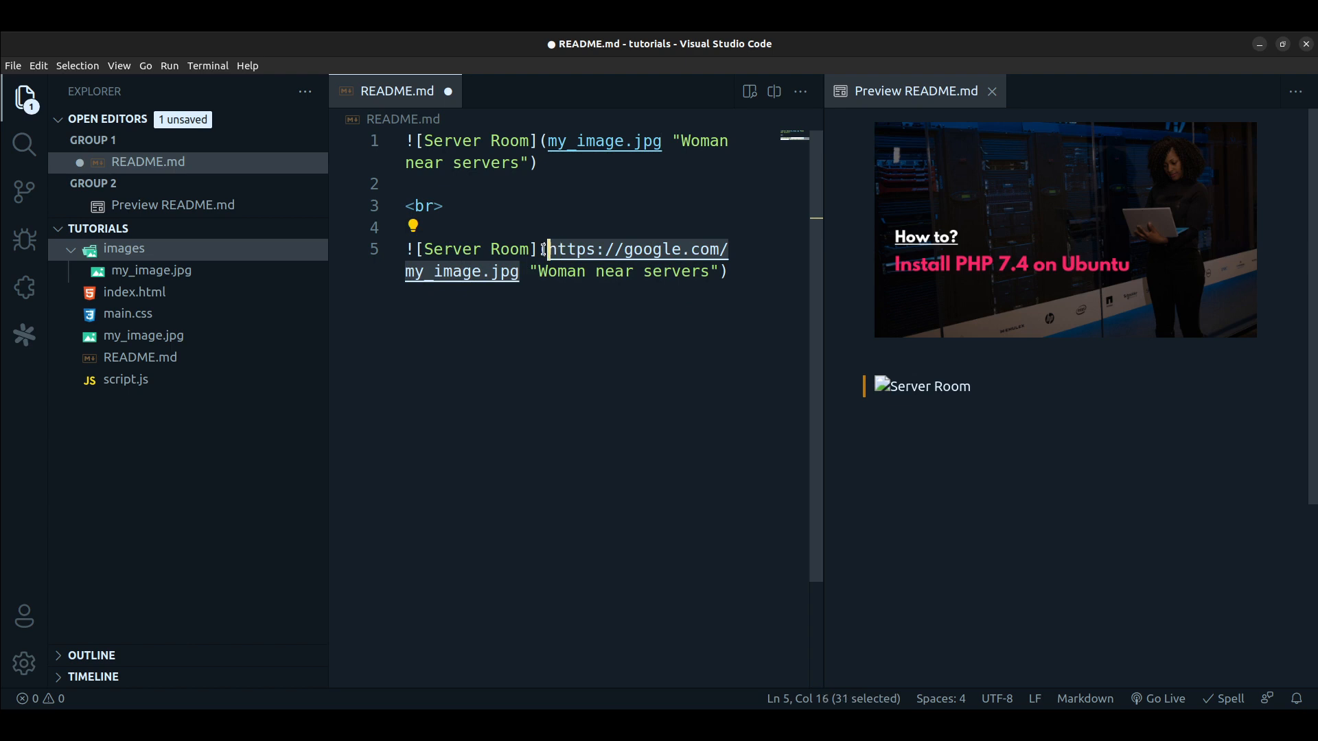
{"action": "left_click", "coordinate": [729, 271]}
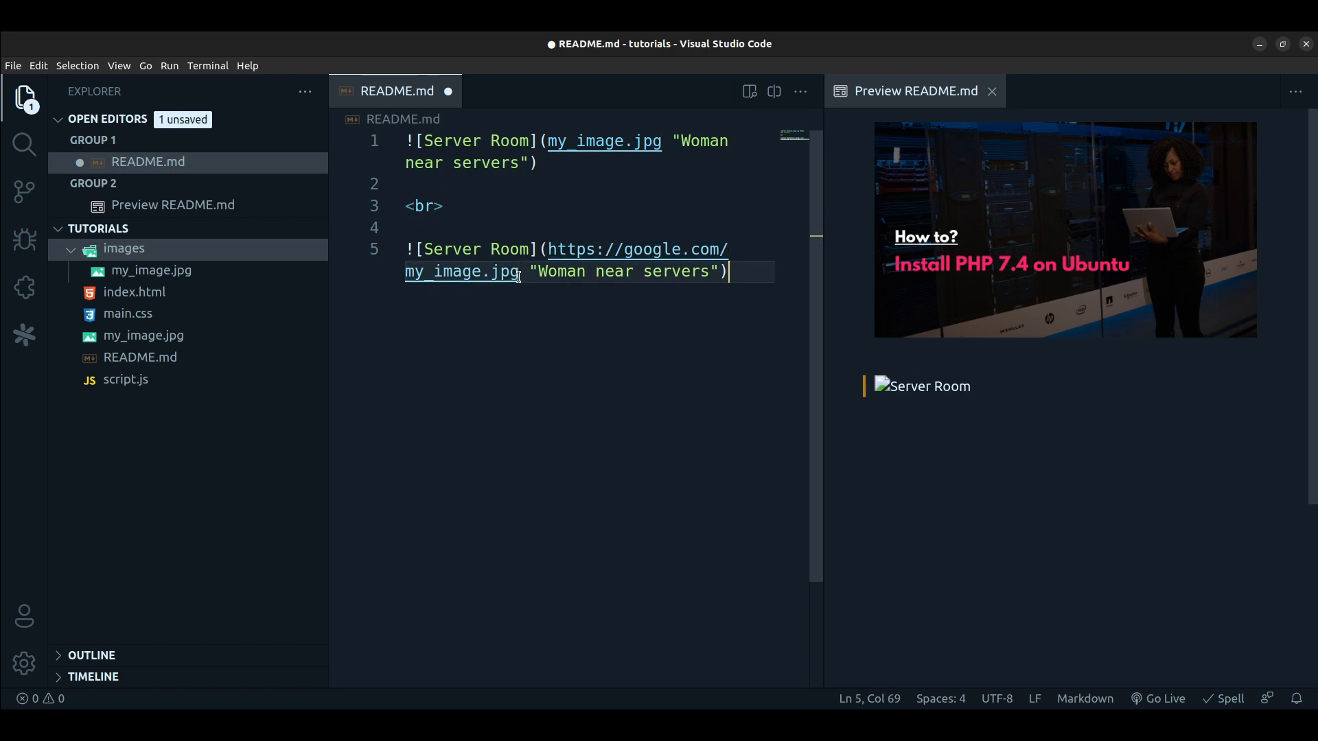
{"action": "mouse_move", "coordinate": [636, 252]}
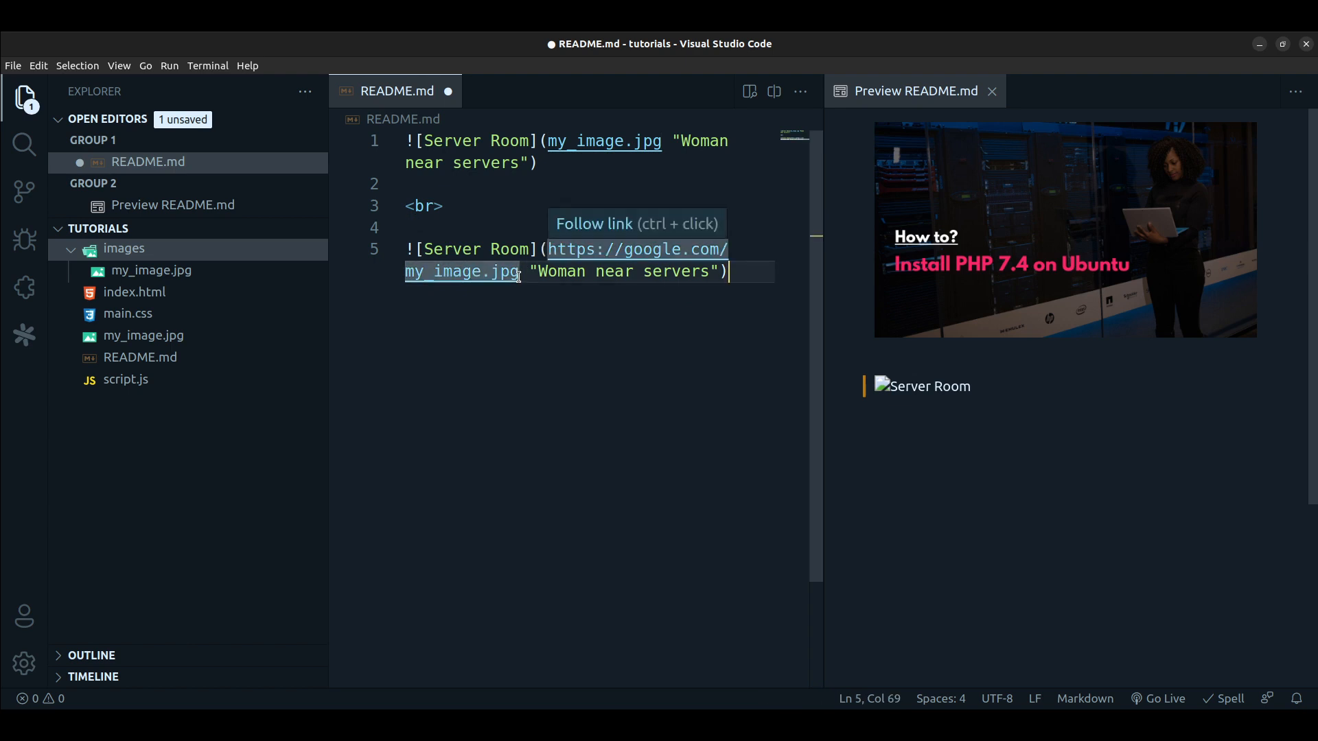